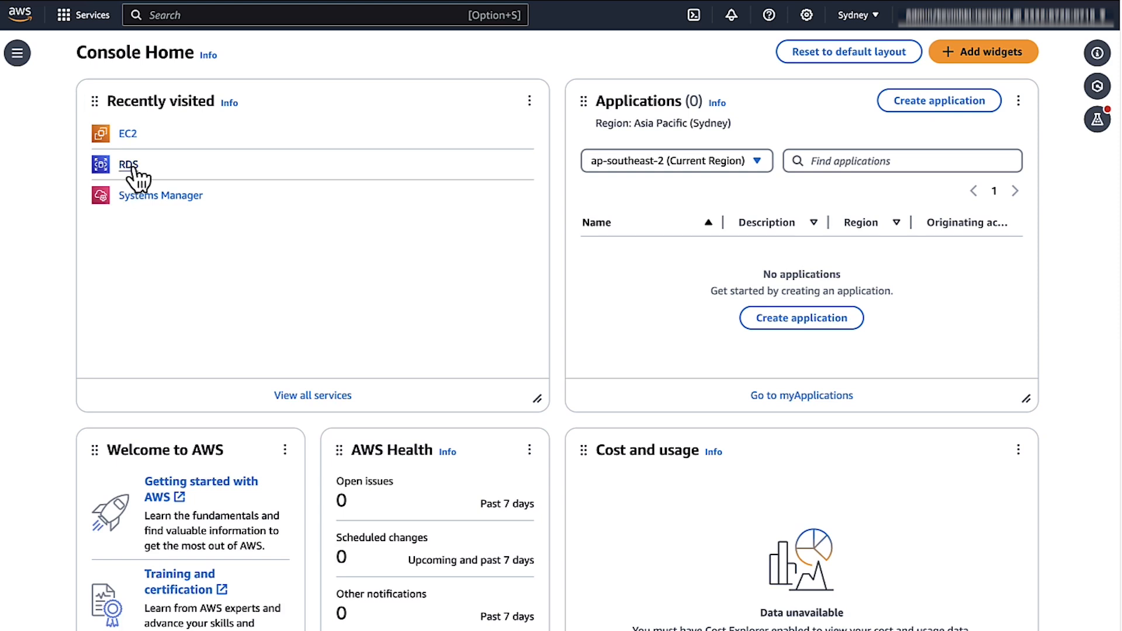
Show the RDS databases list containing database-1
left_click(127, 165)
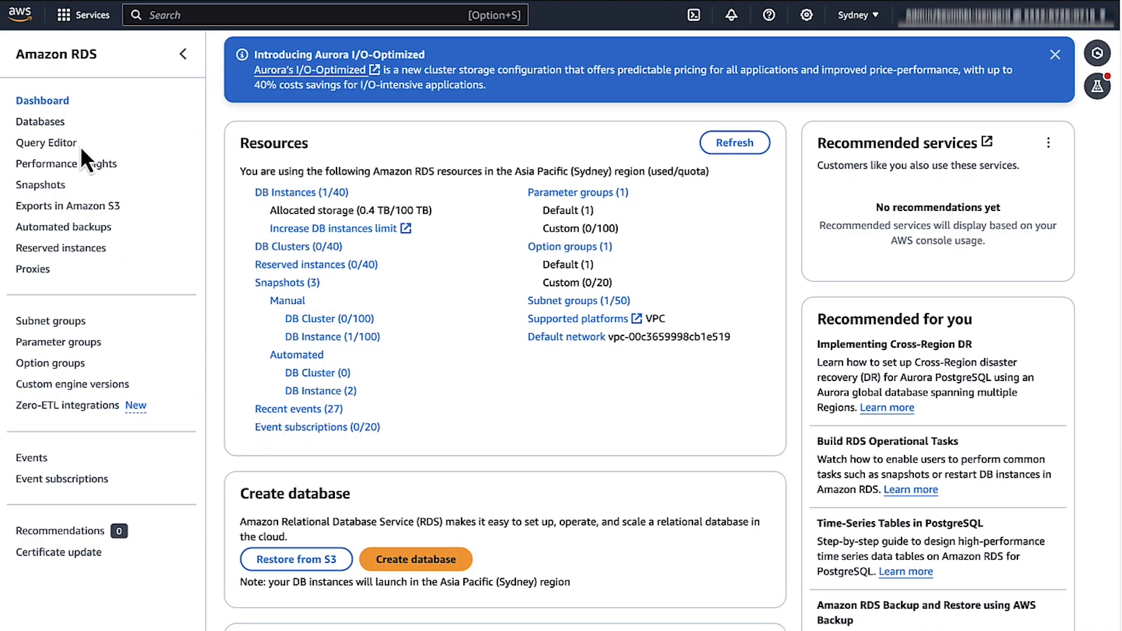
mouse_move(41, 122)
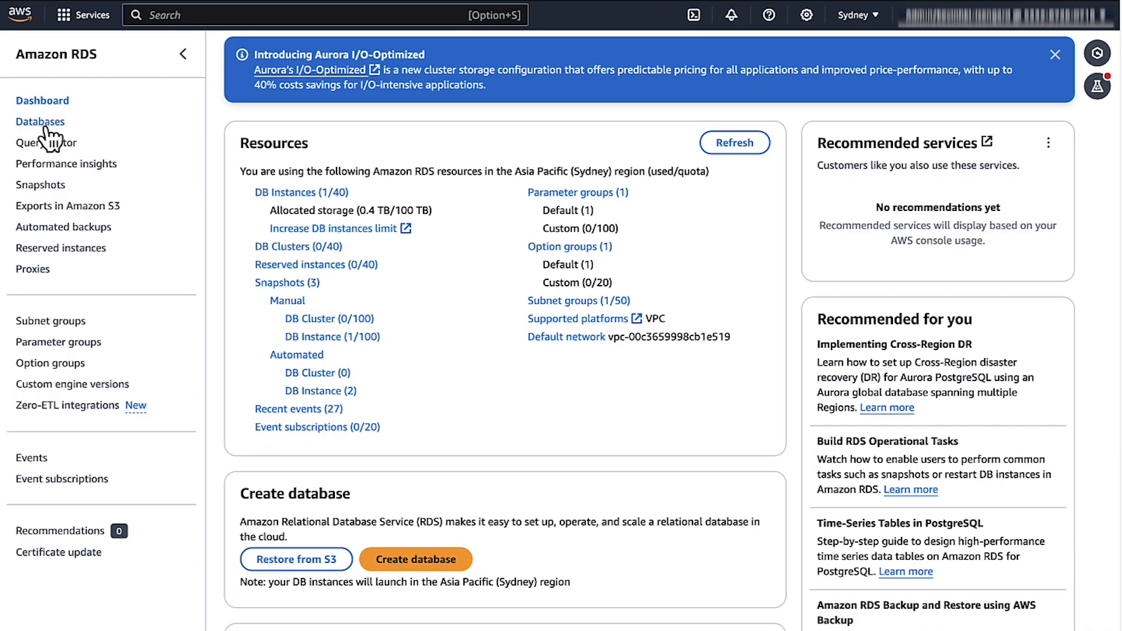
left_click(39, 122)
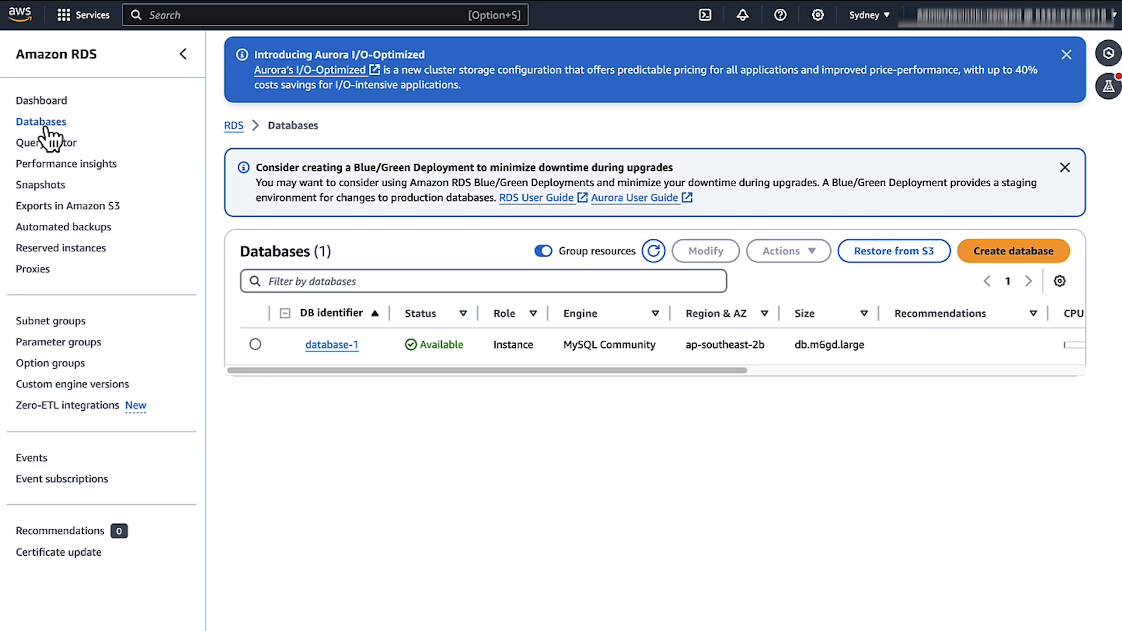
Modify database-1 to use Password and IAM database authentication, applied immediately
left_click(254, 344)
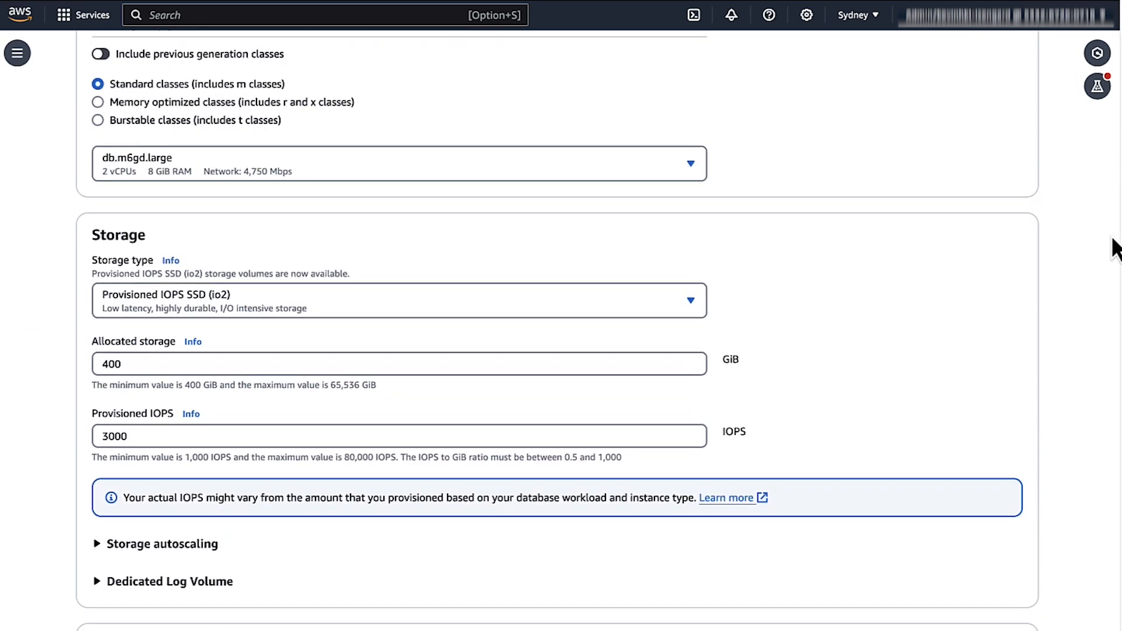
scroll("down", 3)
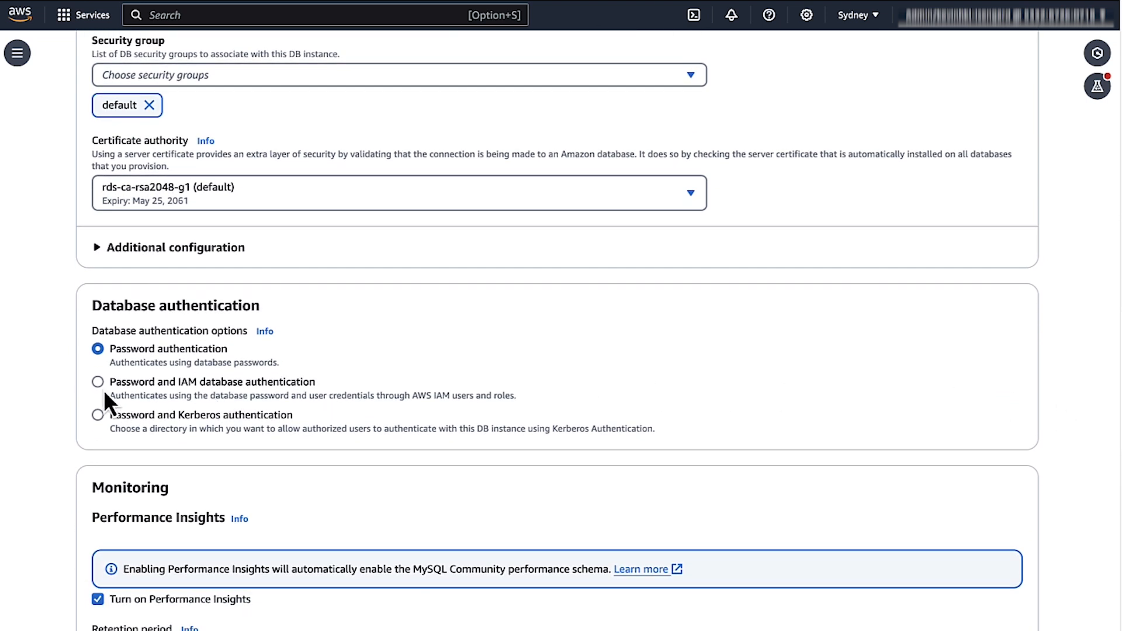
scroll("down", 3)
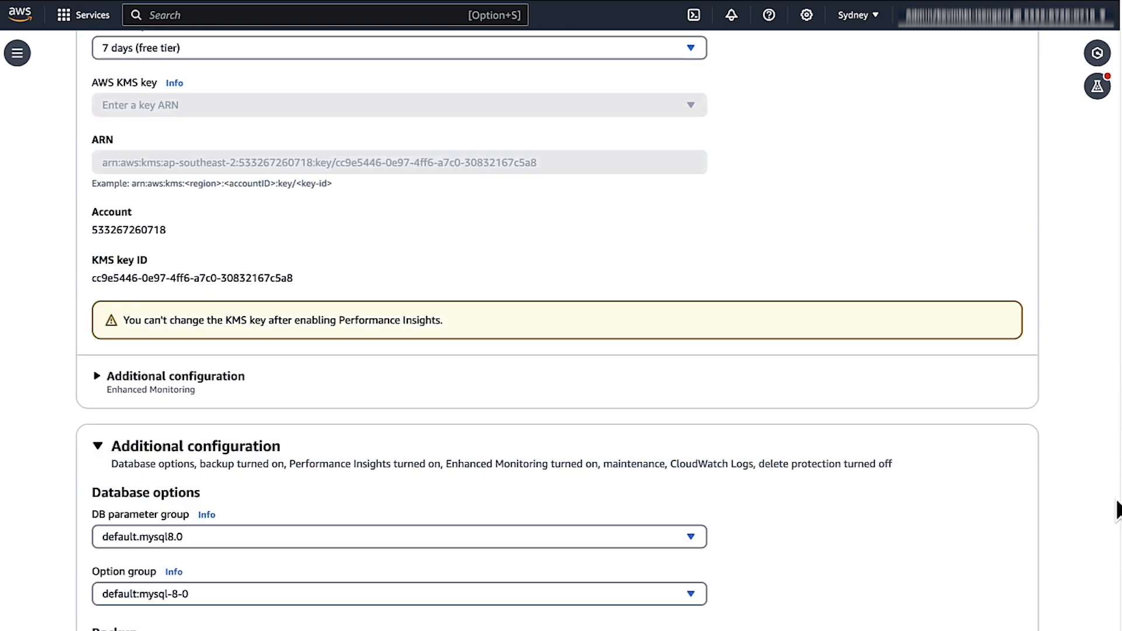
scroll("down", 3)
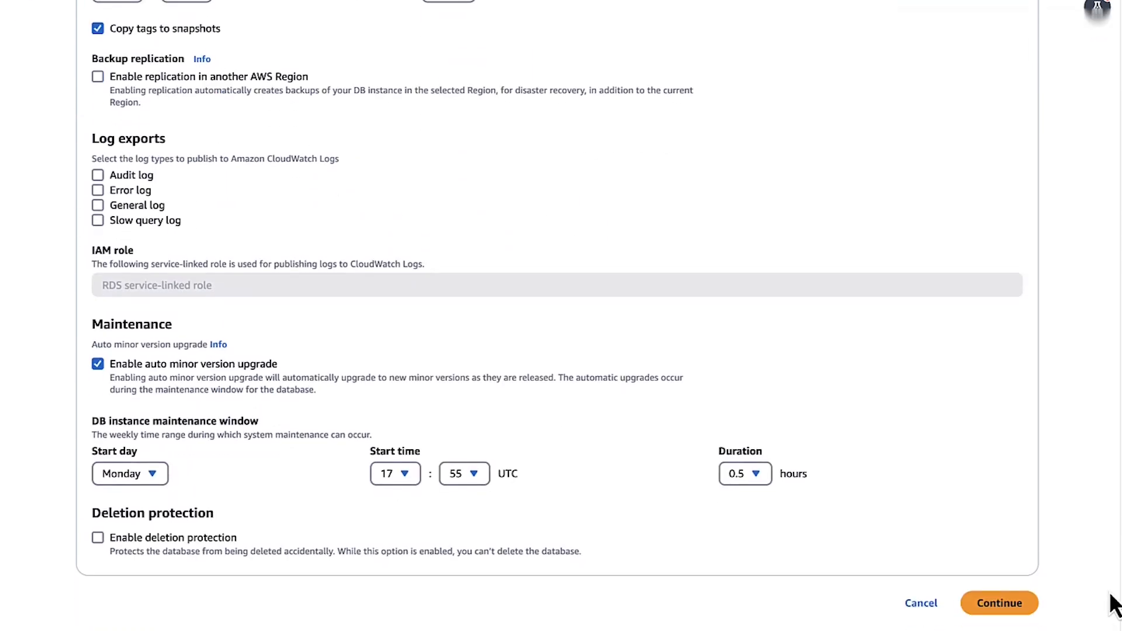
left_click(998, 603)
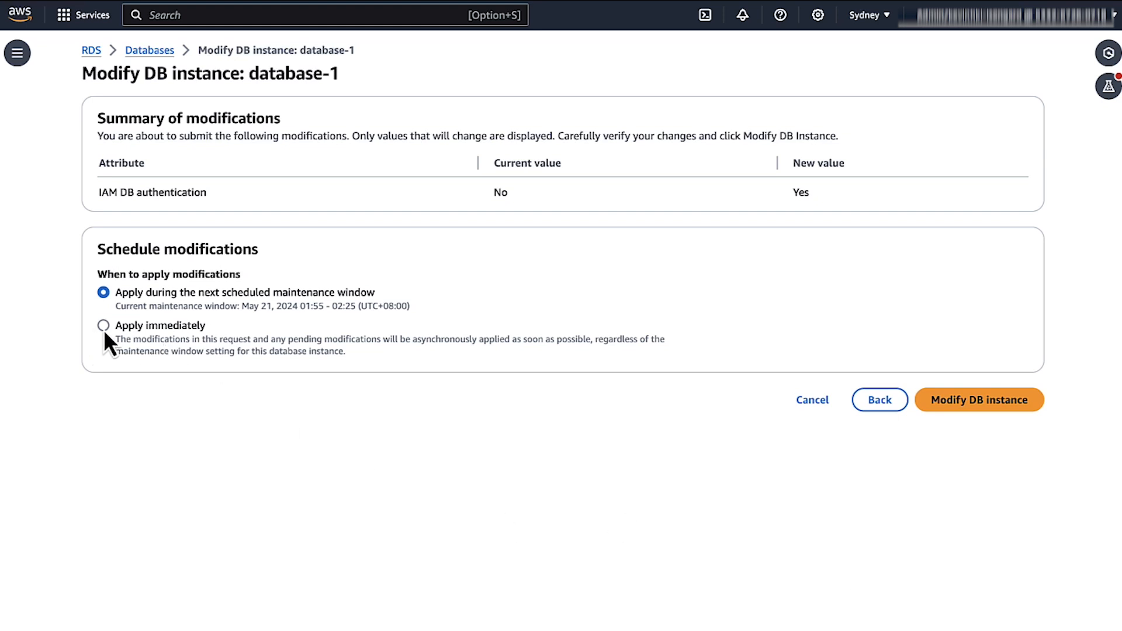
left_click(104, 326)
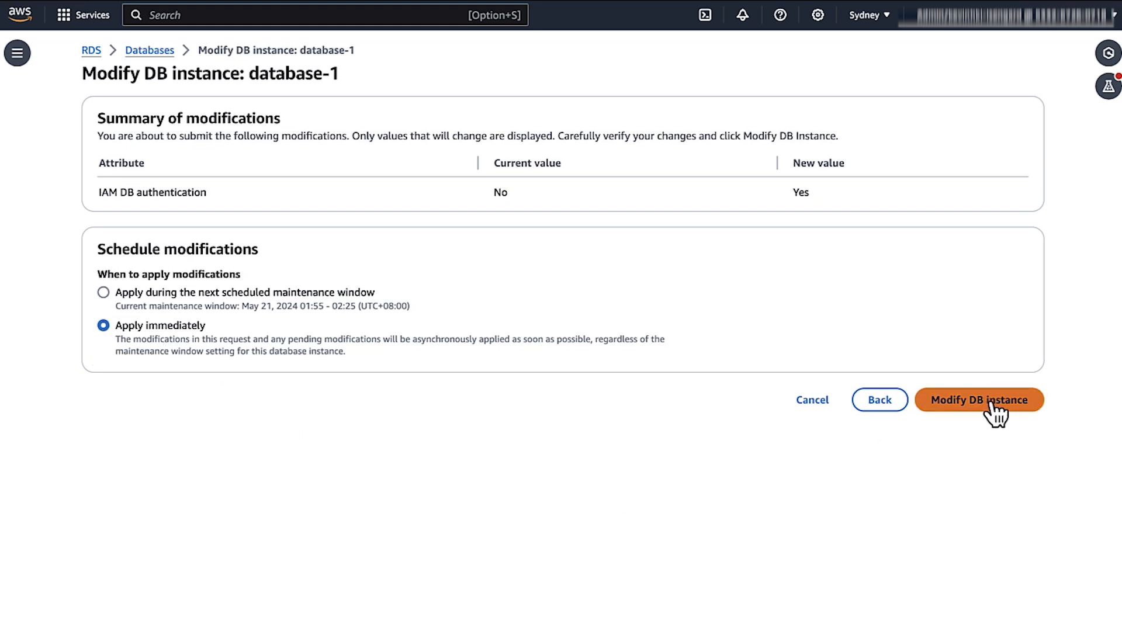
left_click(980, 400)
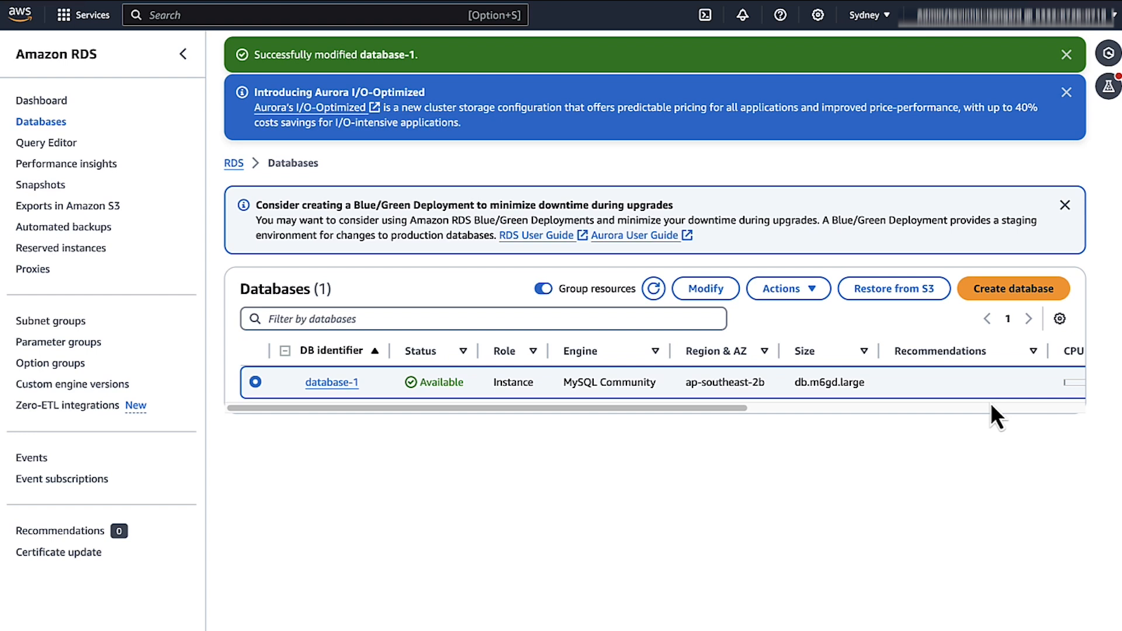
Go to EC2 instances, select the running instance and bring up its Connect options
type("ec2")
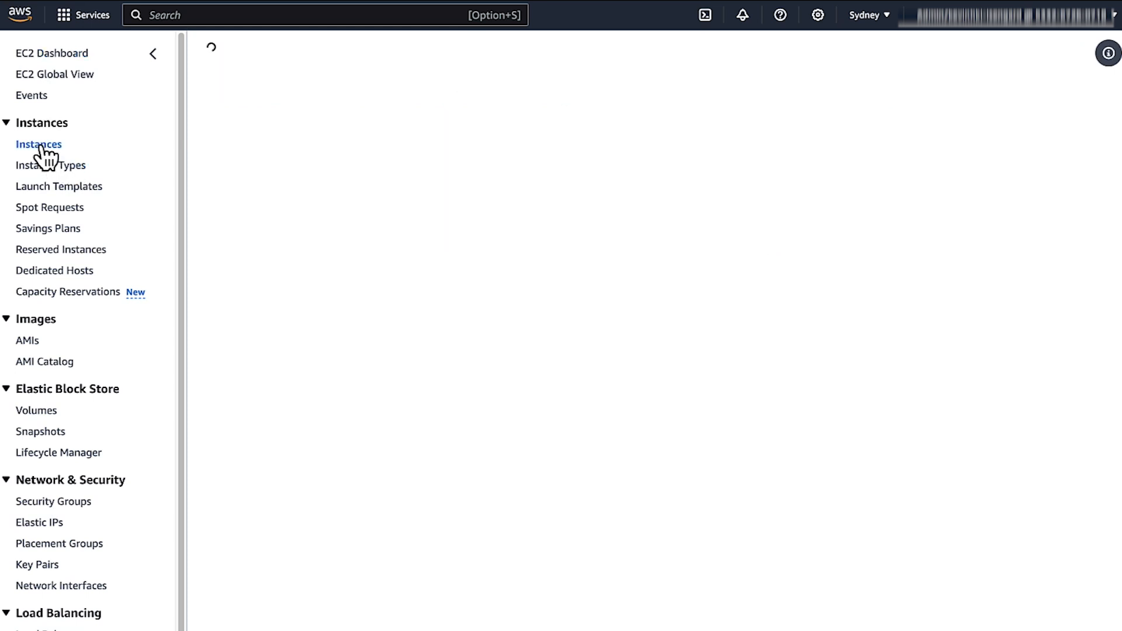
left_click(38, 144)
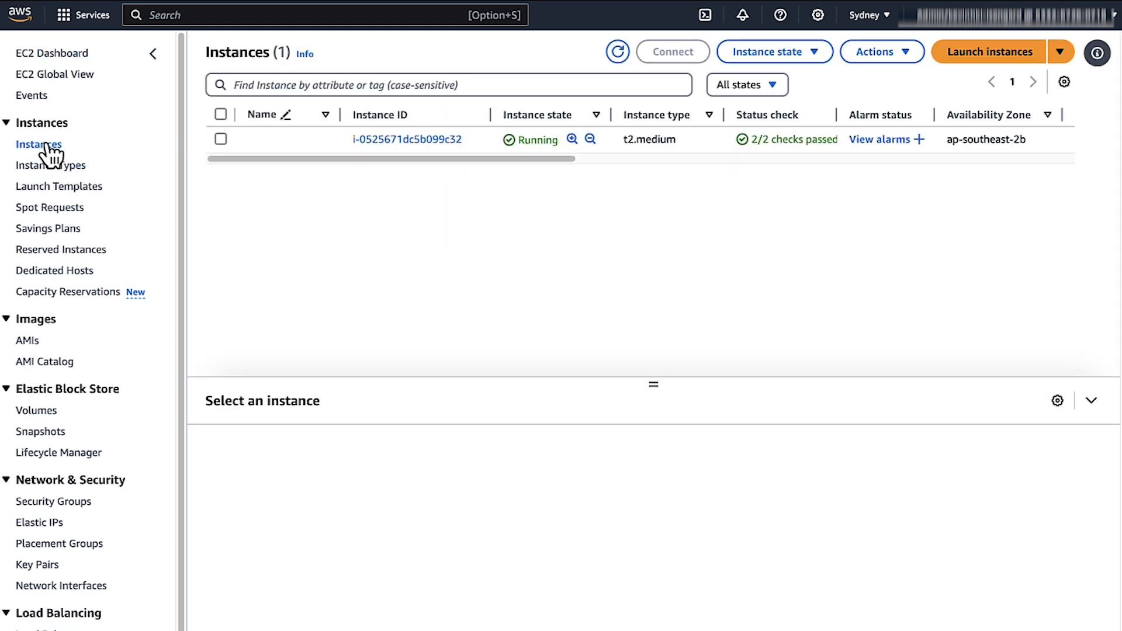
mouse_move(225, 158)
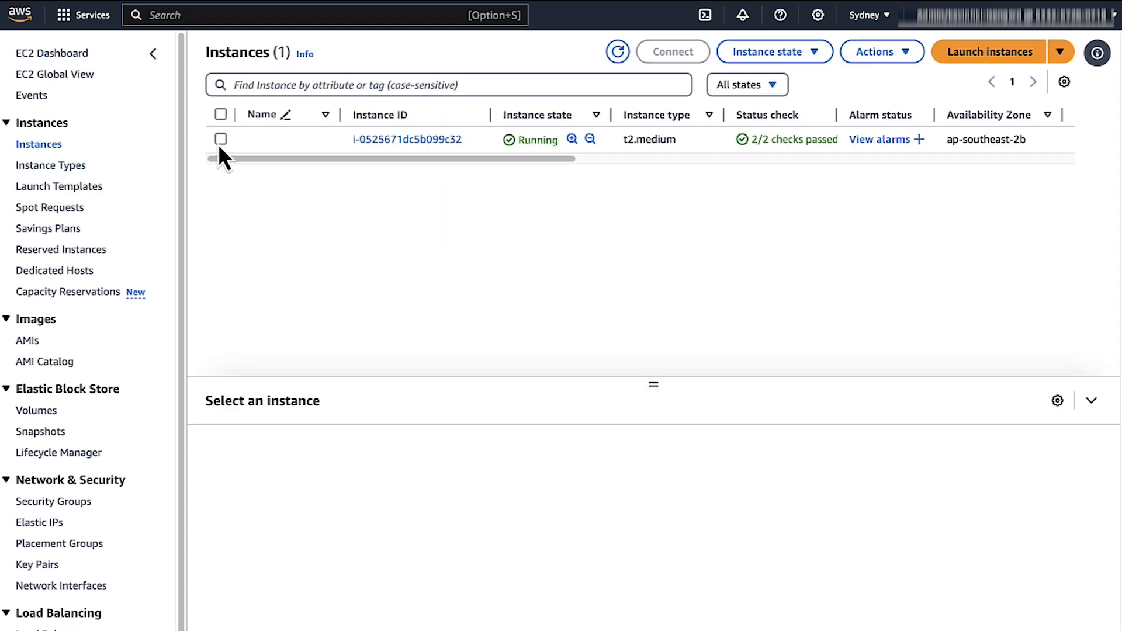
left_click(220, 139)
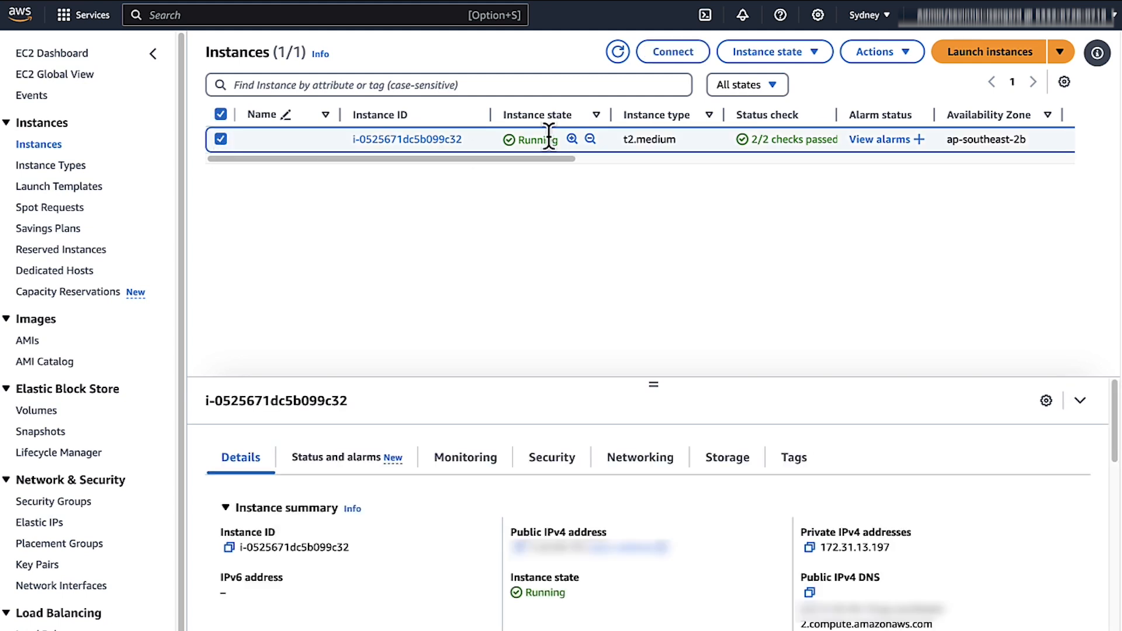
left_click(671, 52)
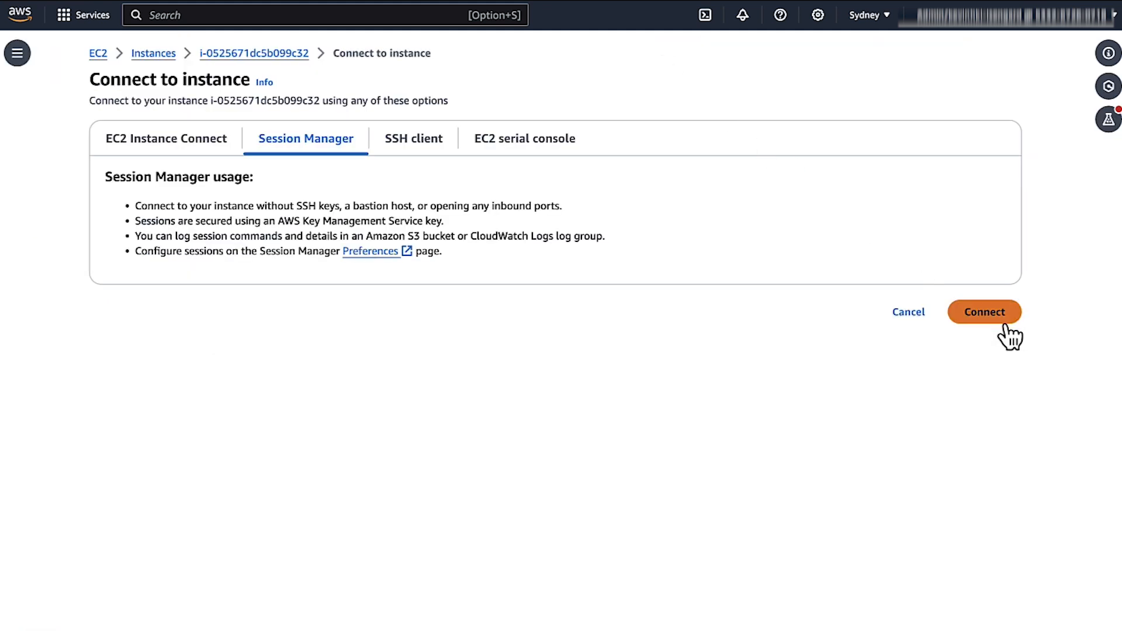
Start a Session Manager shell and log into the RDS MySQL endpoint as admin
left_click(984, 311)
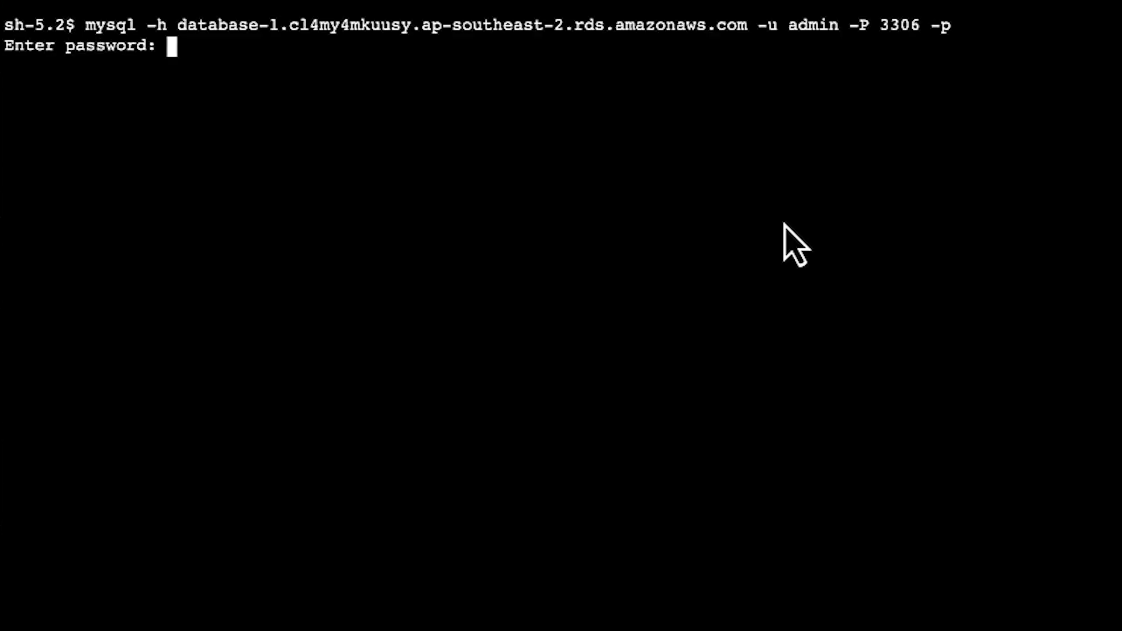
key("Enter")
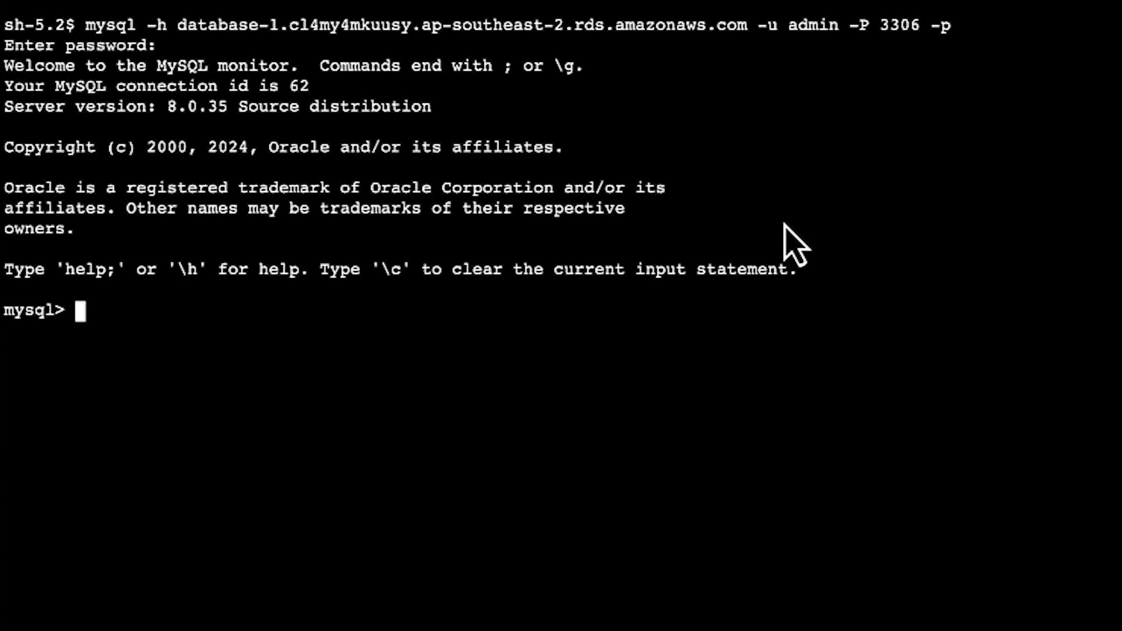
Create db_user with AWSAuthenticationPlugin as 'RDS', require SSL for 'db_user'@'%', then exit
type("CREATE USER db_user IDENTIFIED WITH AWSAuthenticationPlugin as 'RDS';")
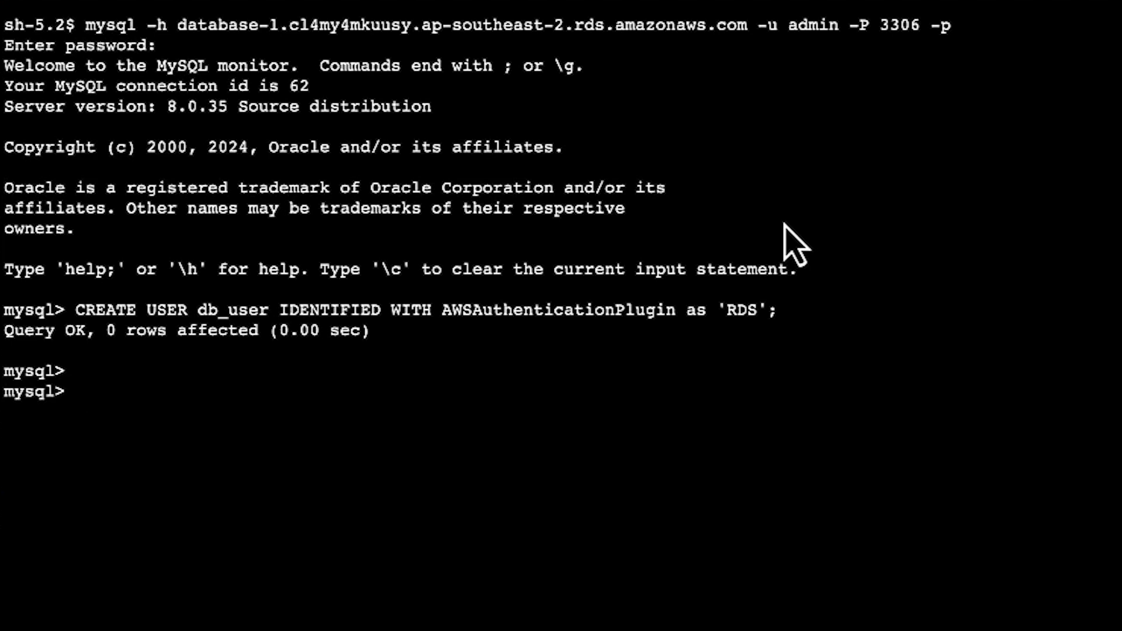
type("ALTER USER 'db_user'@'%' REQUIRE SSL;")
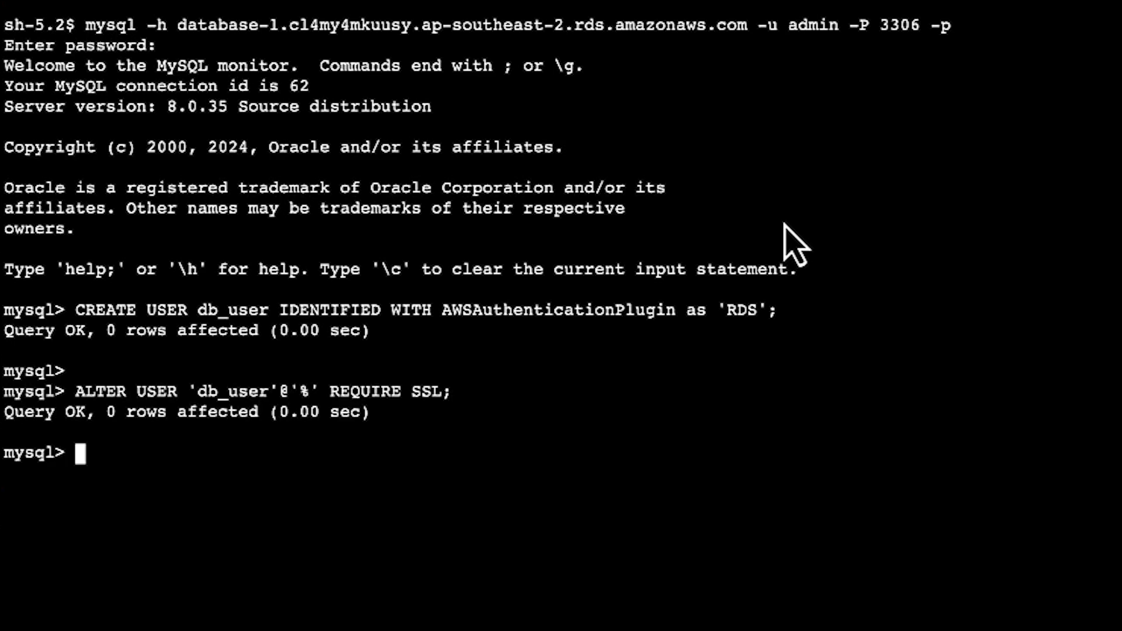
type("ex")
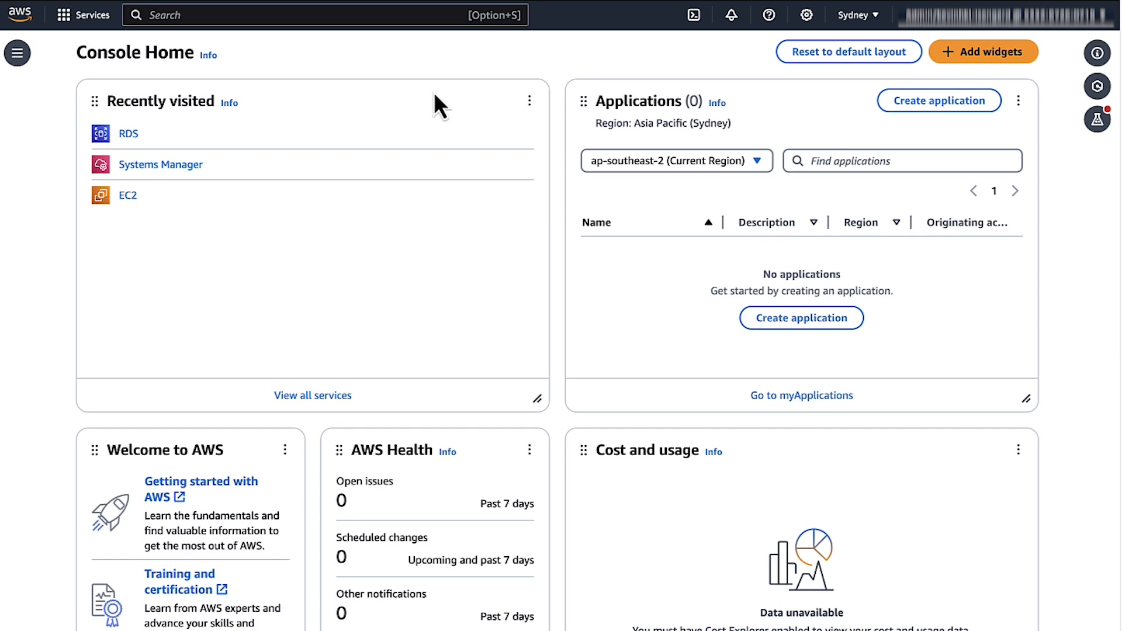
Search for iam and go to the IAM service's Policies list
type("i")
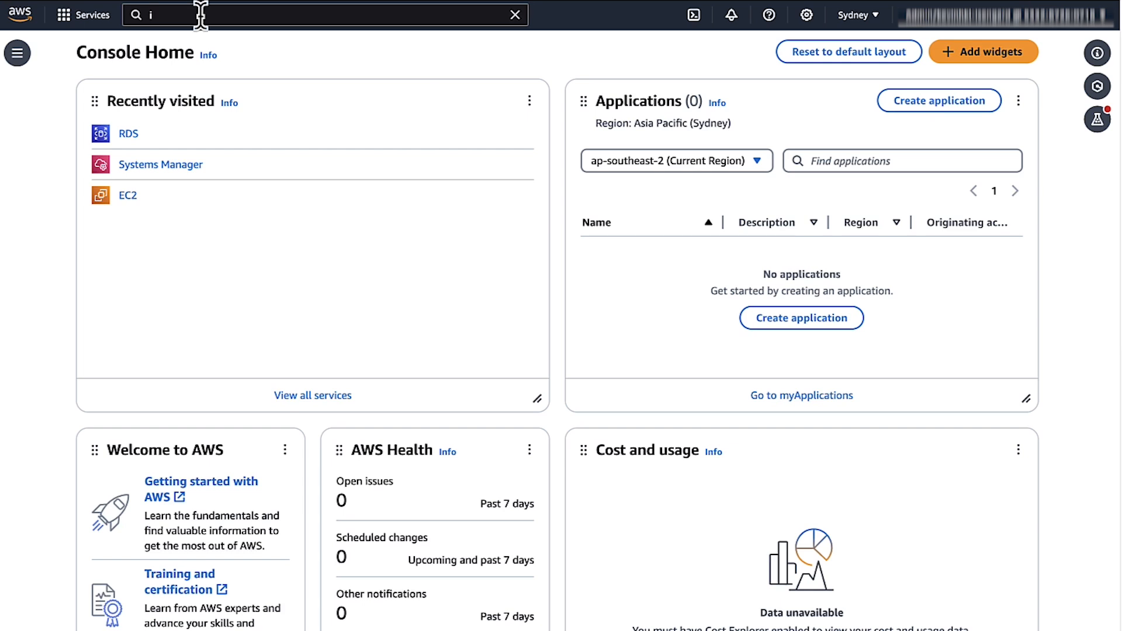
type("iam")
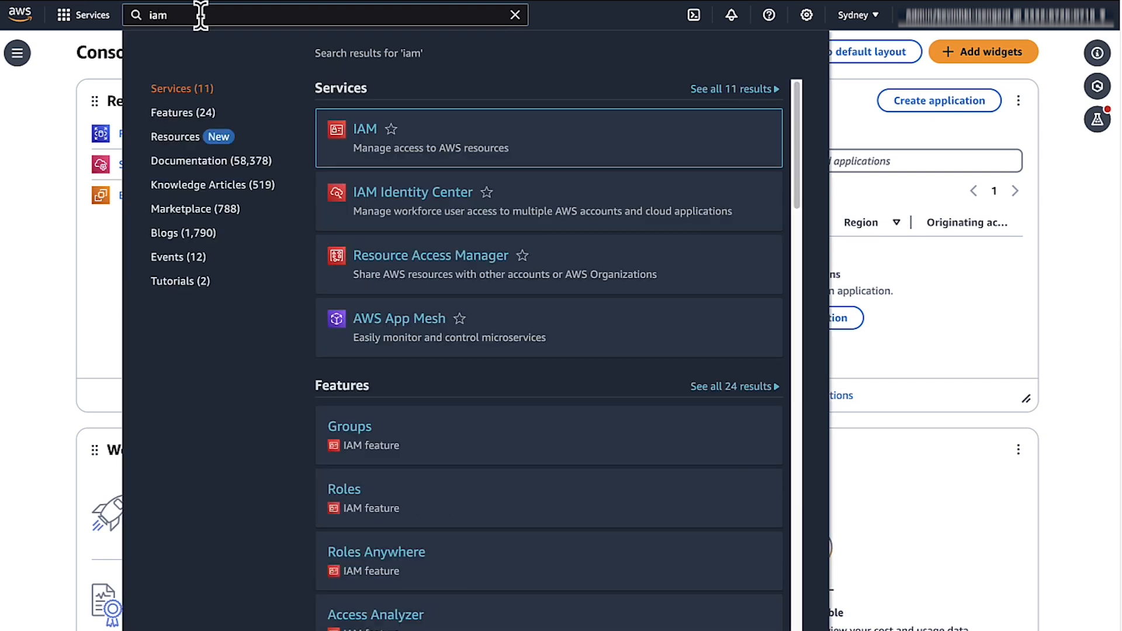
left_click(365, 128)
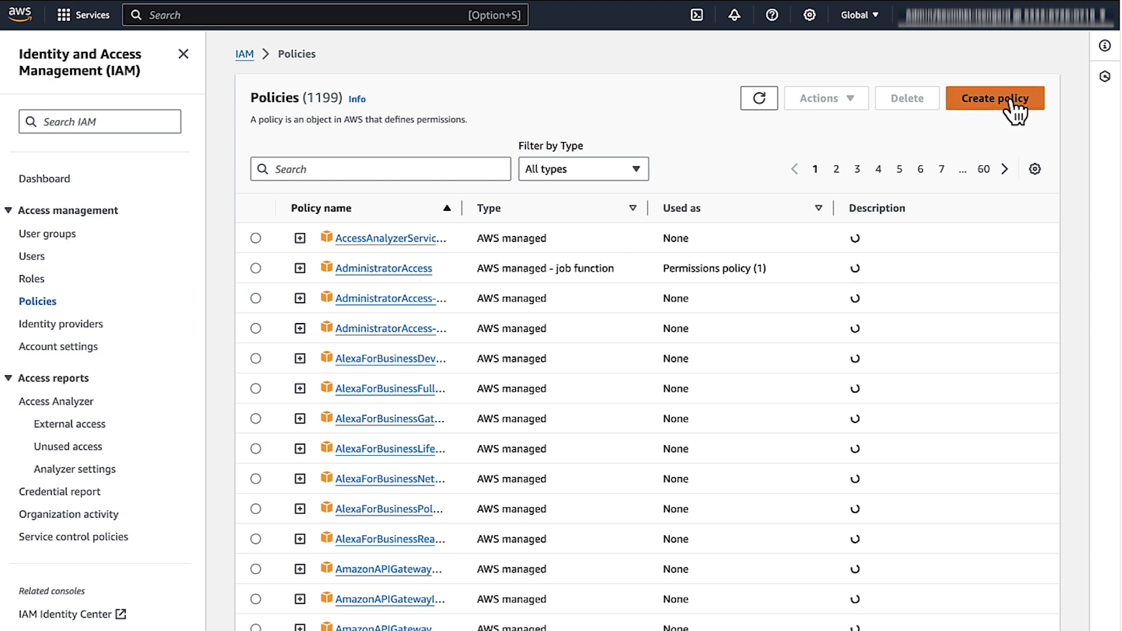
Start a new policy for the RDS IAM Authentication service allowing all actions (rds-db:*)
left_click(994, 98)
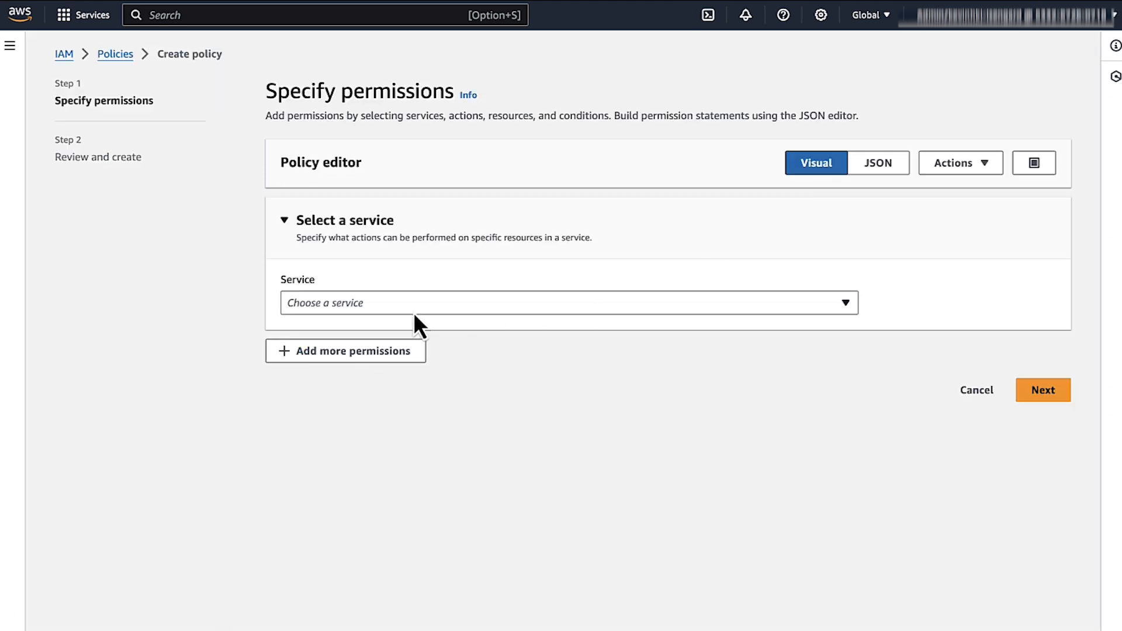
left_click(566, 302)
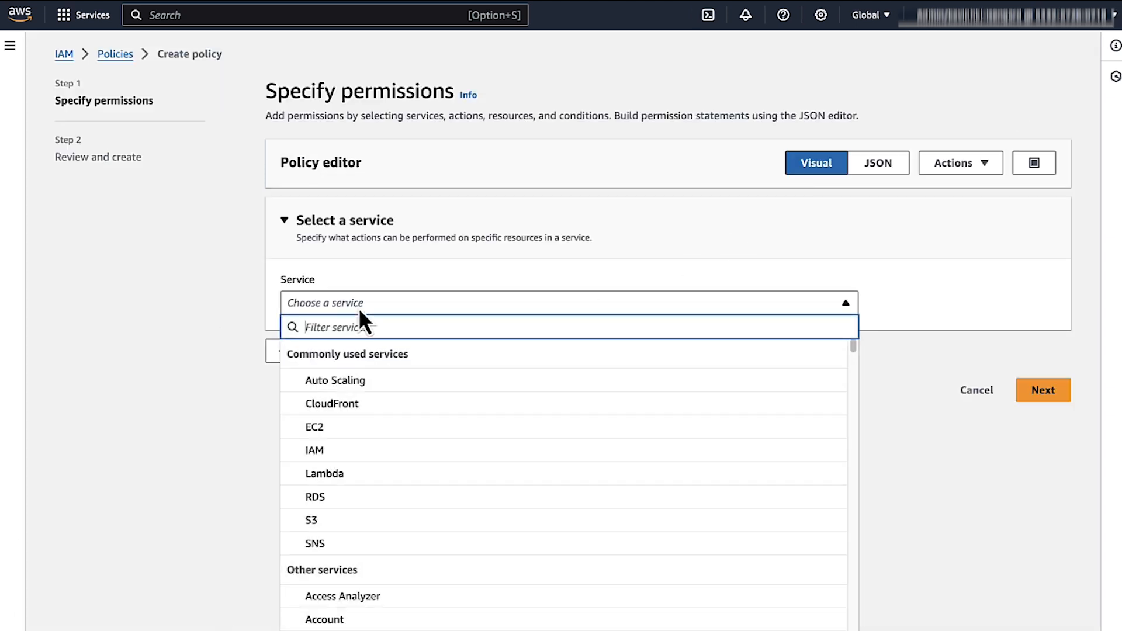
type("rds")
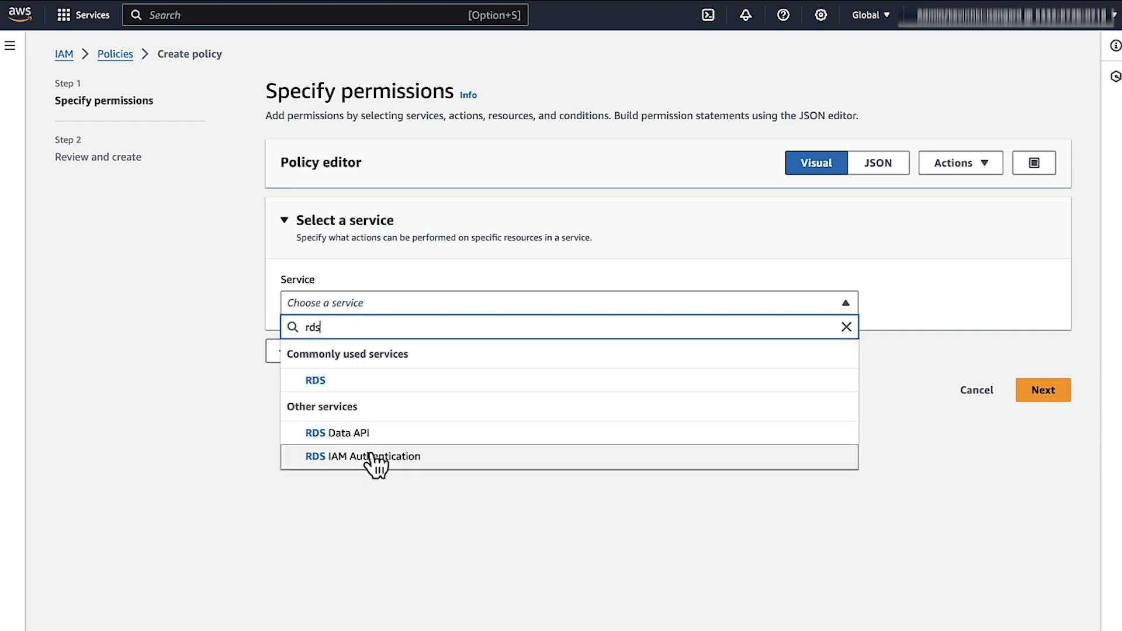
left_click(362, 457)
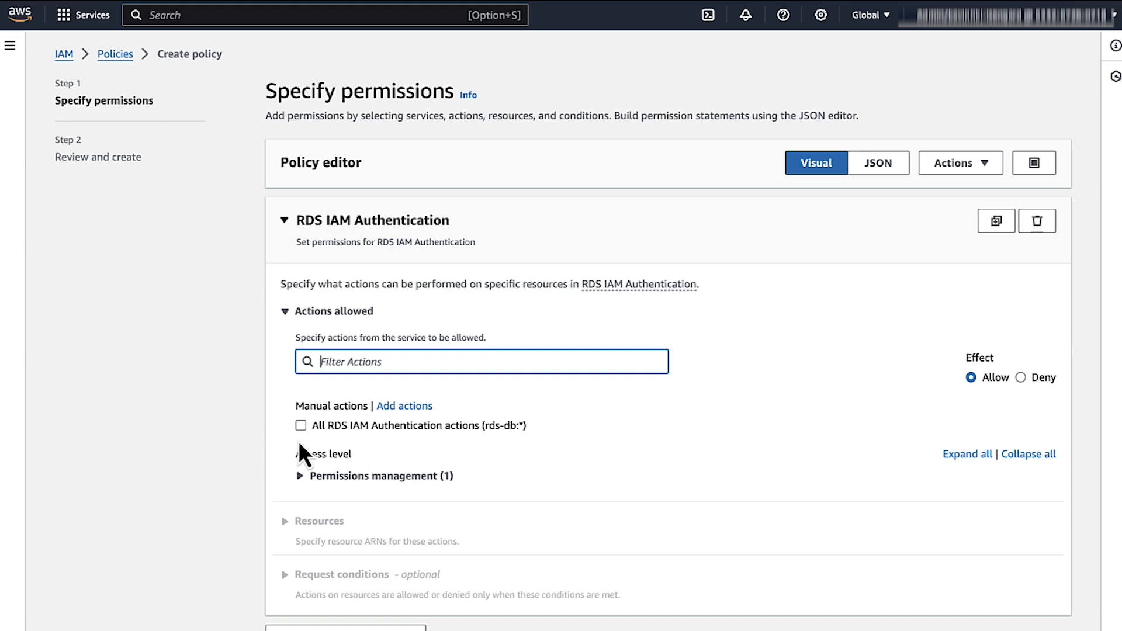
left_click(300, 426)
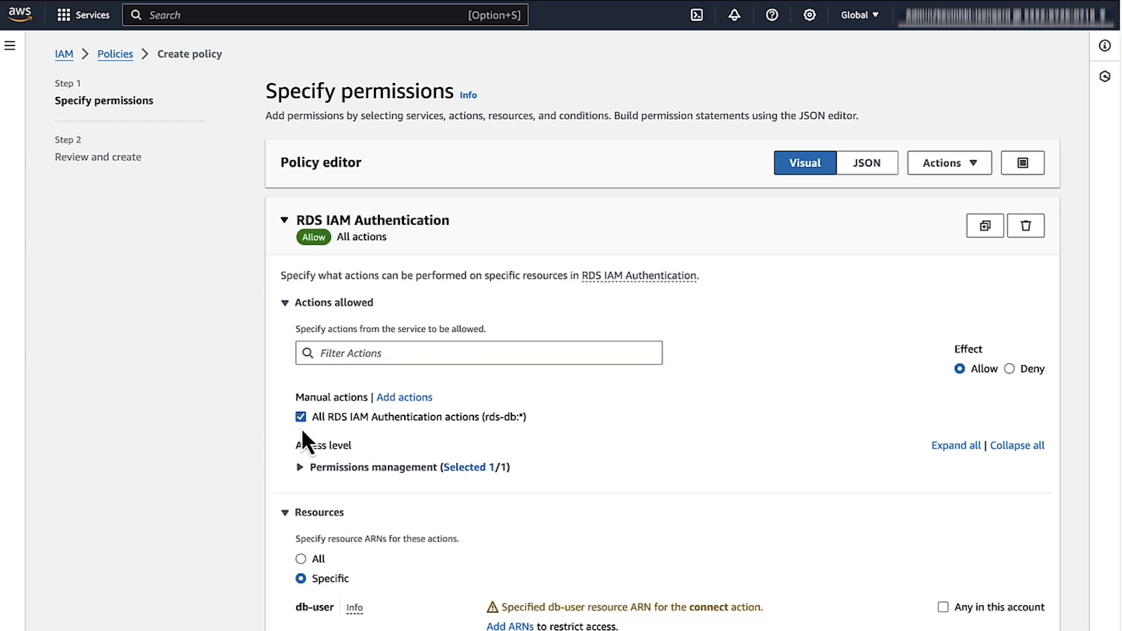
scroll("down", 3)
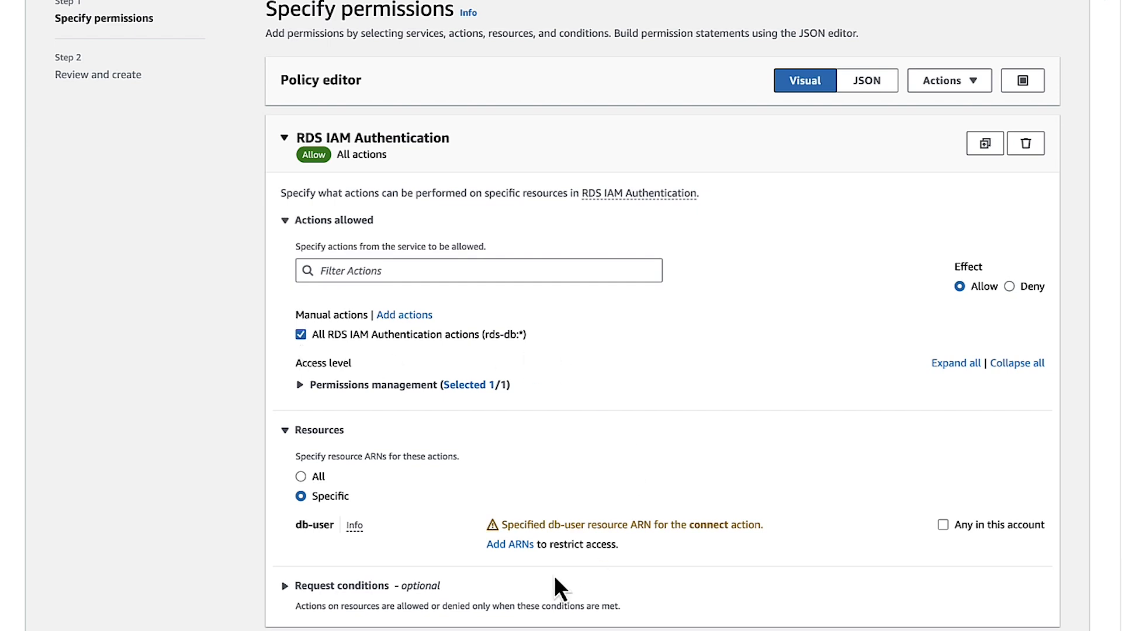
Add a db-user ARN: region ap-southeast-2, resource db-YMKSZTRHZN3PG2IGFDC6EWBNPE, user db_user
left_click(508, 544)
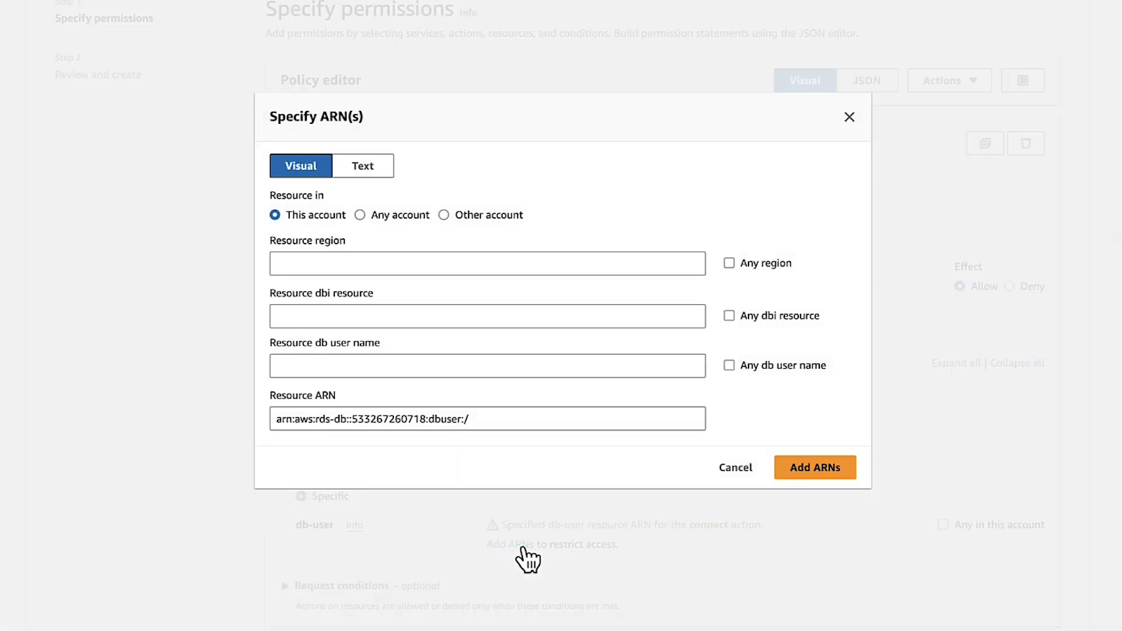
type("ap-southeast-2")
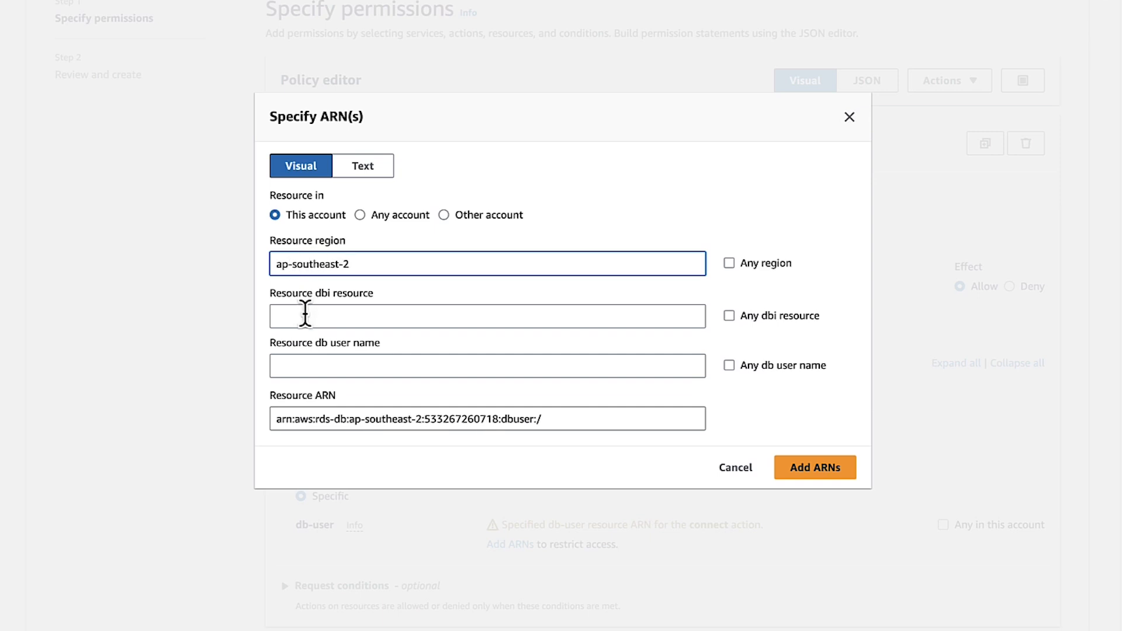
type("db-YMKSZTRHZN3PG2IGFDC6EWBNPE")
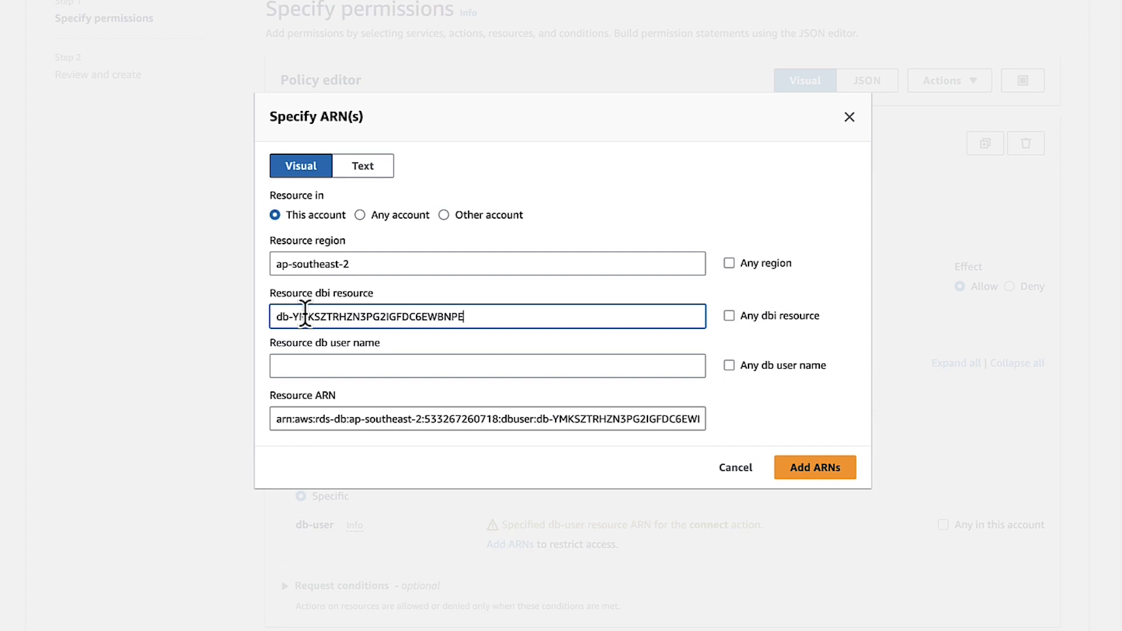
type("d")
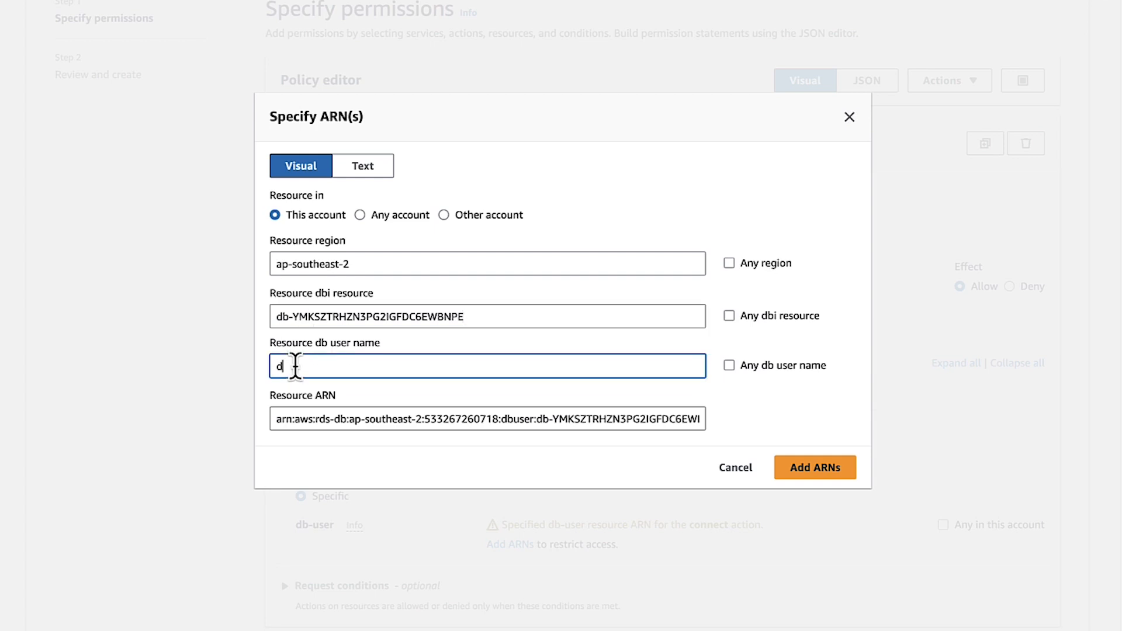
type("b_")
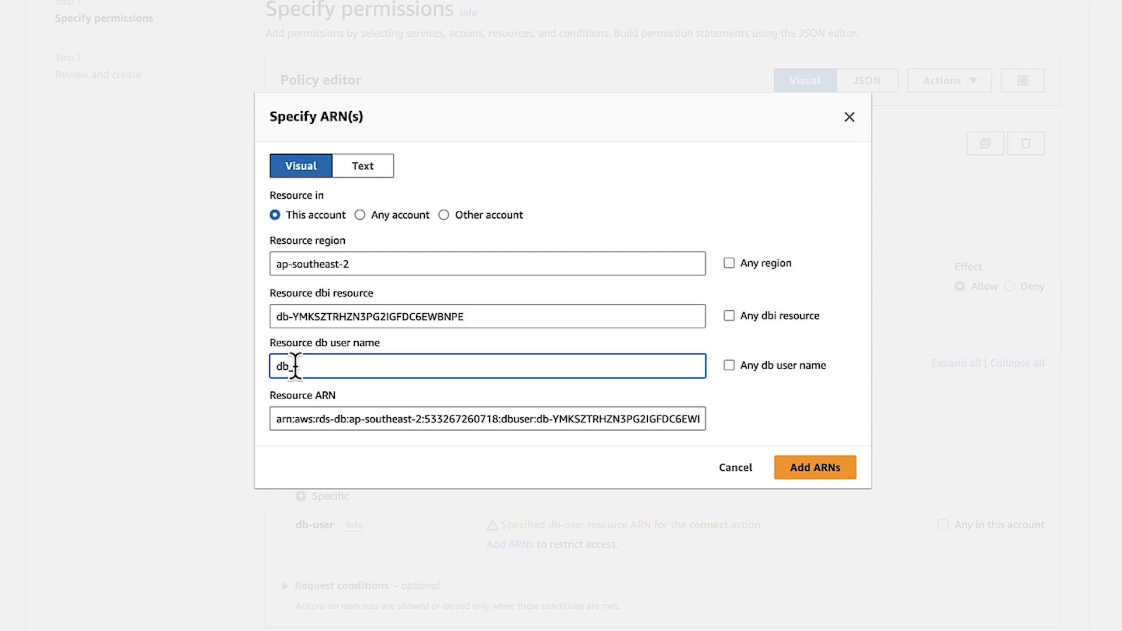
type("ser")
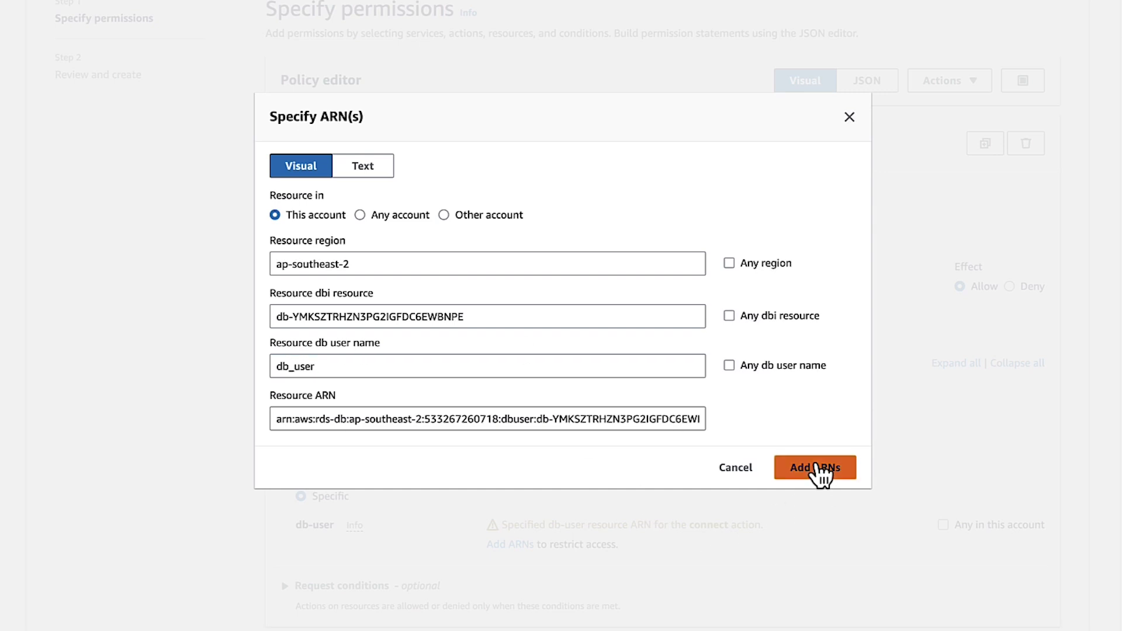
left_click(815, 468)
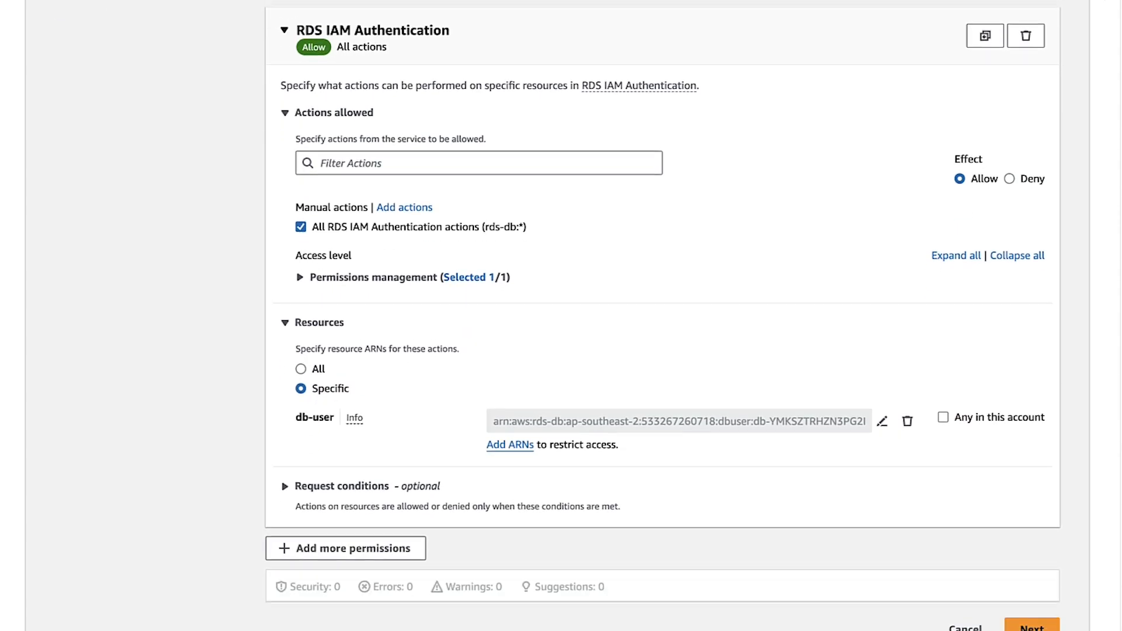
Name the policy mysql-policy and create it
scroll("down", 3)
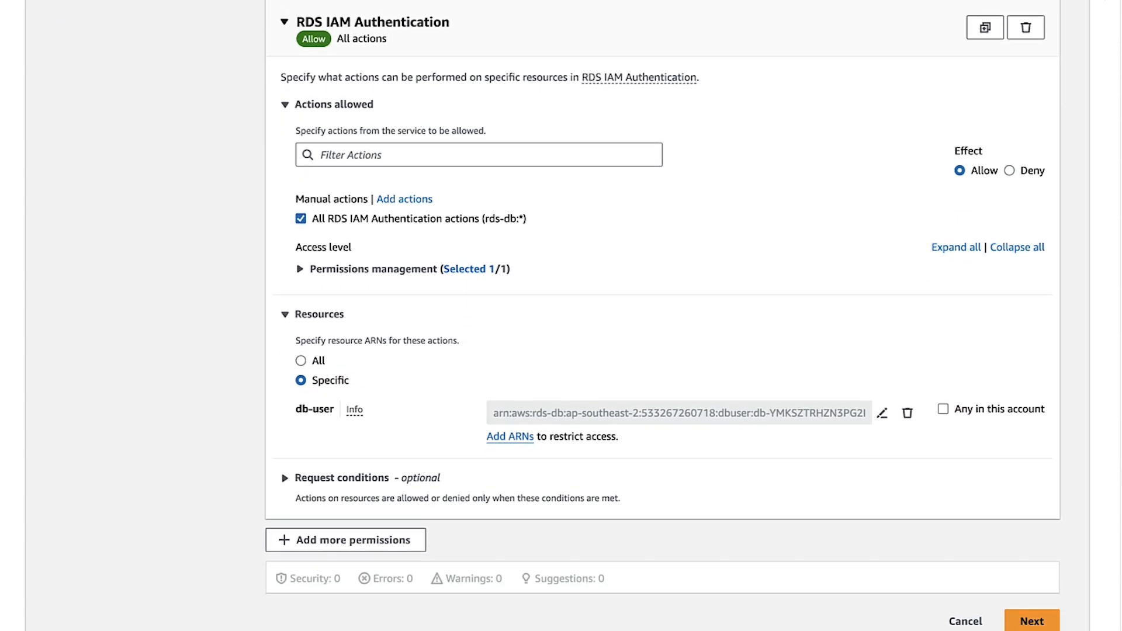
left_click(1031, 621)
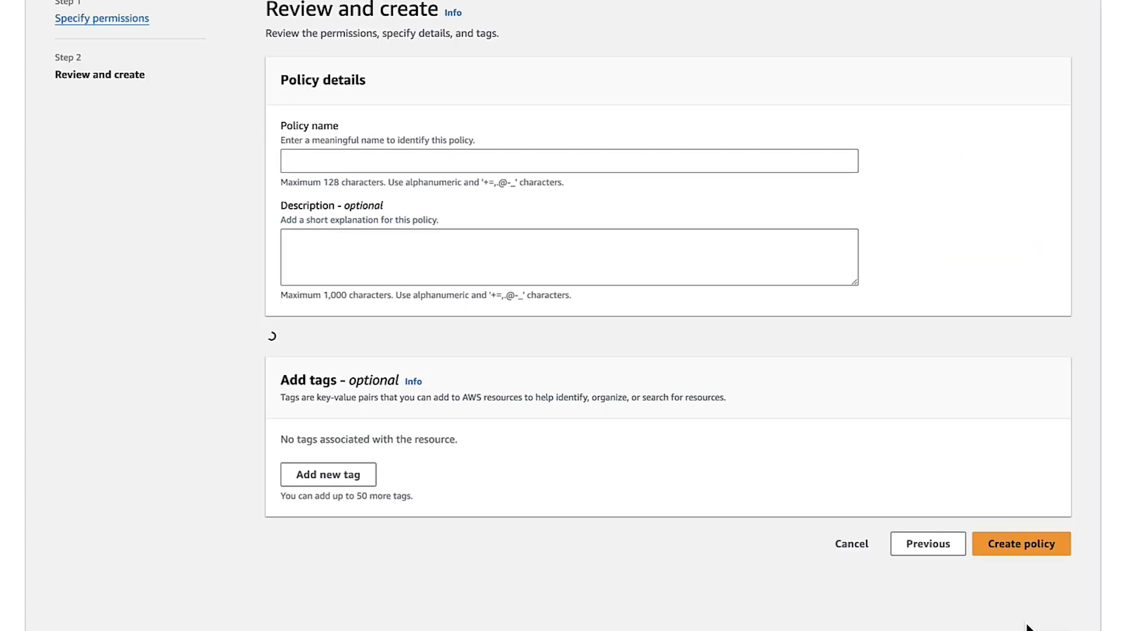
type("mysql-policy")
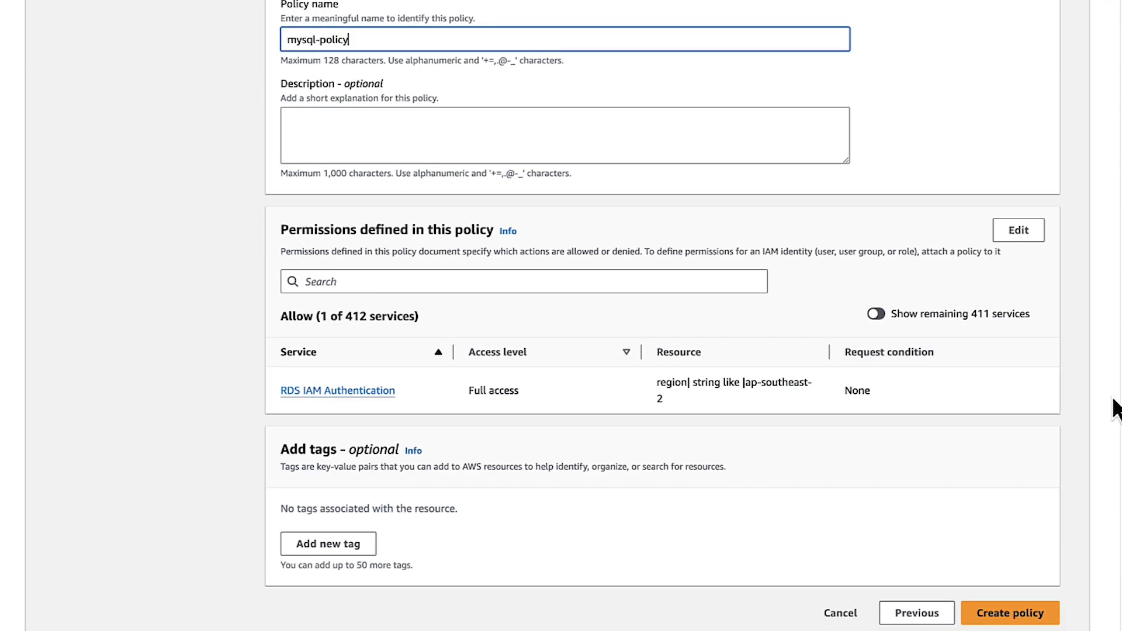
left_click(1009, 612)
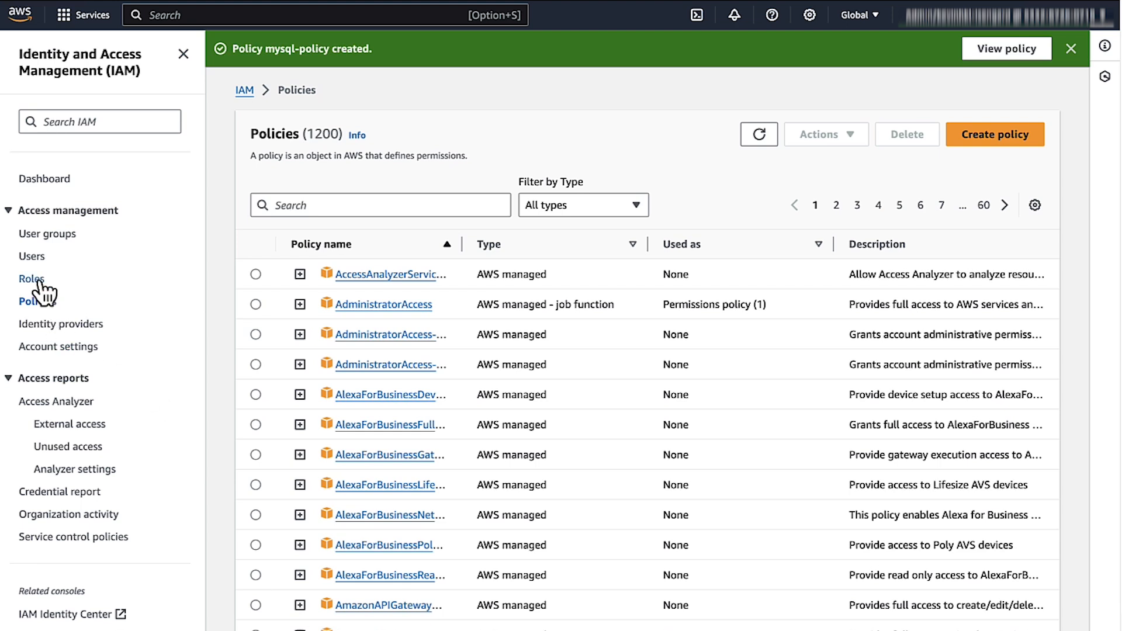
Start a new IAM role with EC2 as the trusted service
left_click(31, 278)
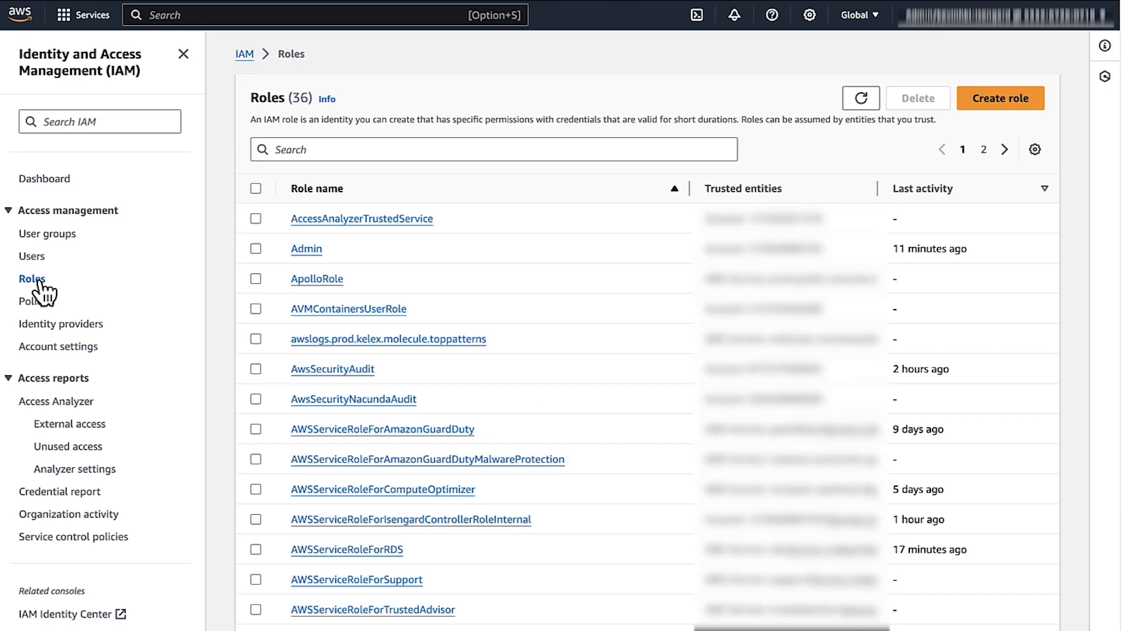
mouse_move(1001, 98)
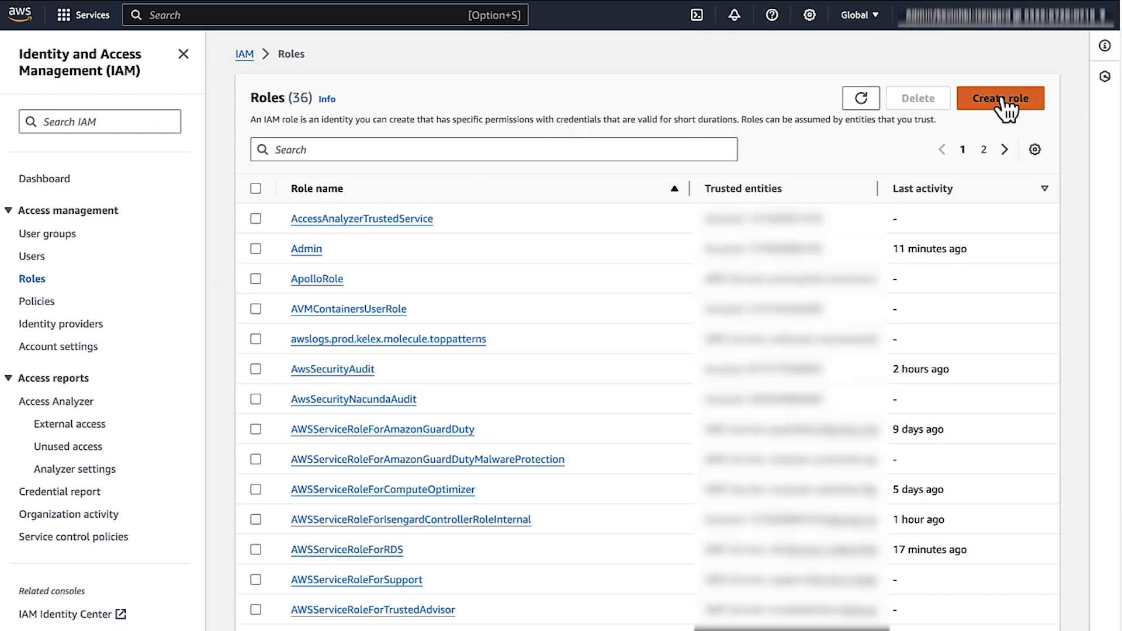
left_click(1001, 98)
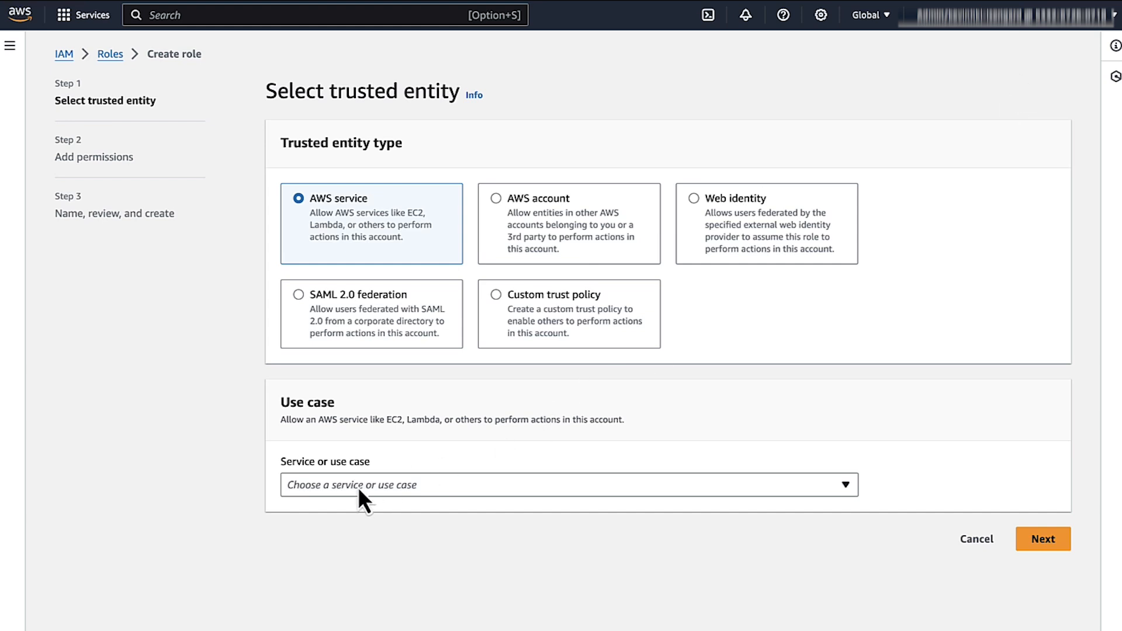
type("ec")
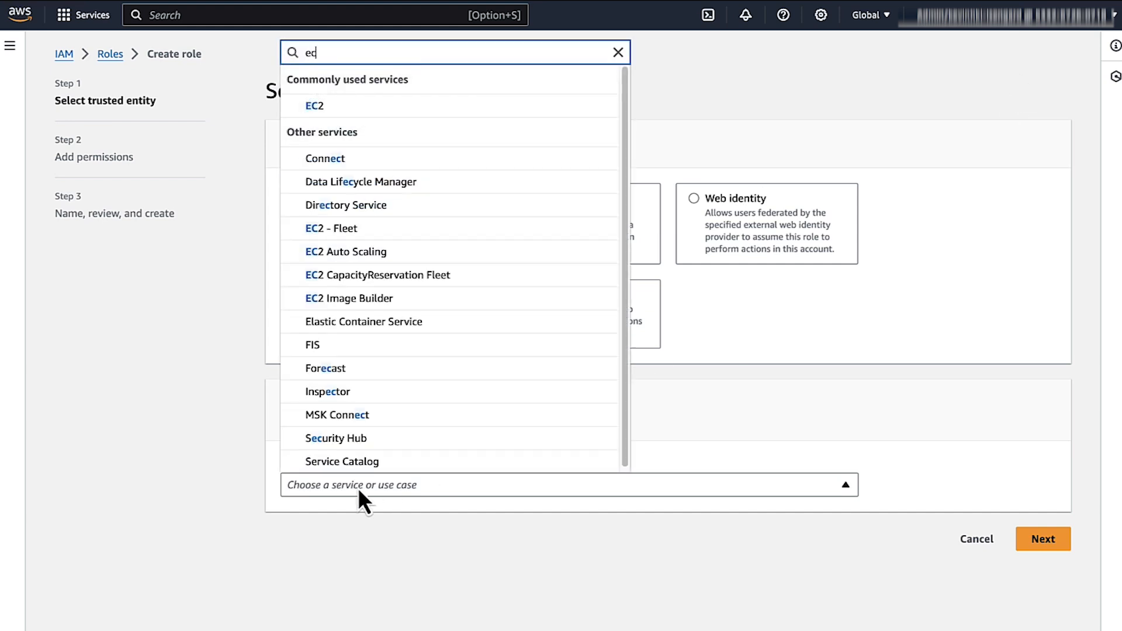
left_click(315, 105)
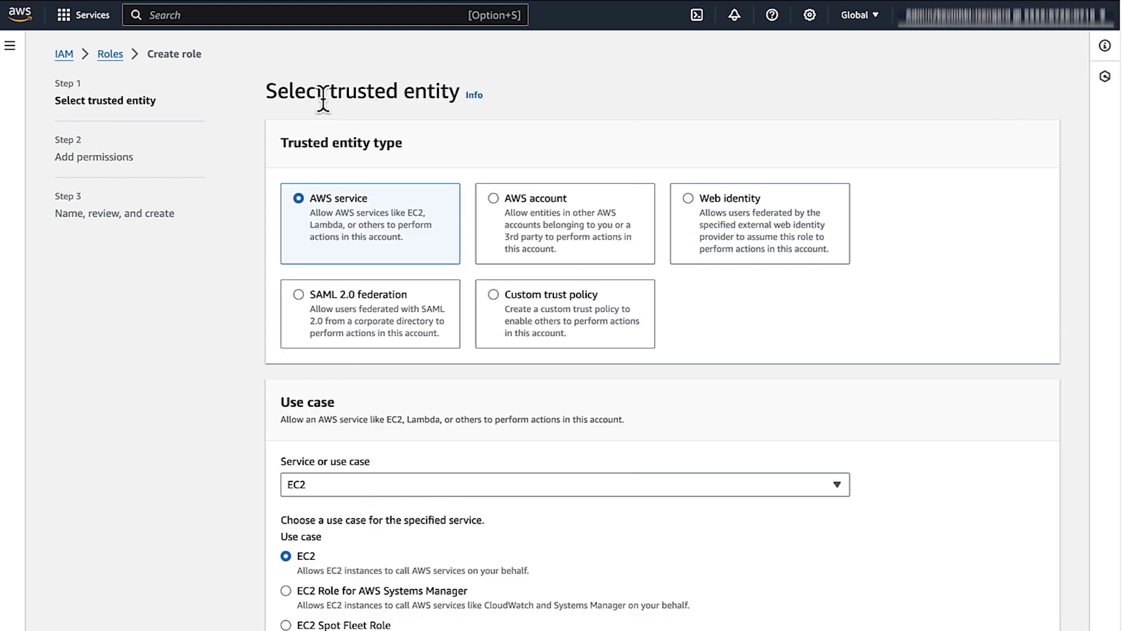
scroll("down", 3)
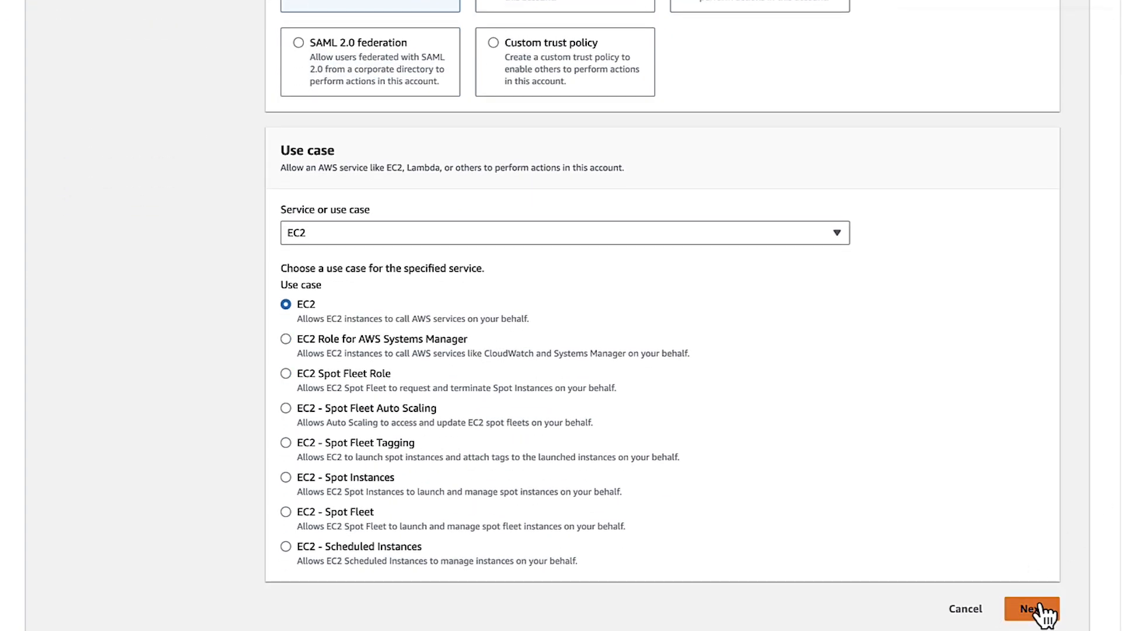
left_click(1031, 609)
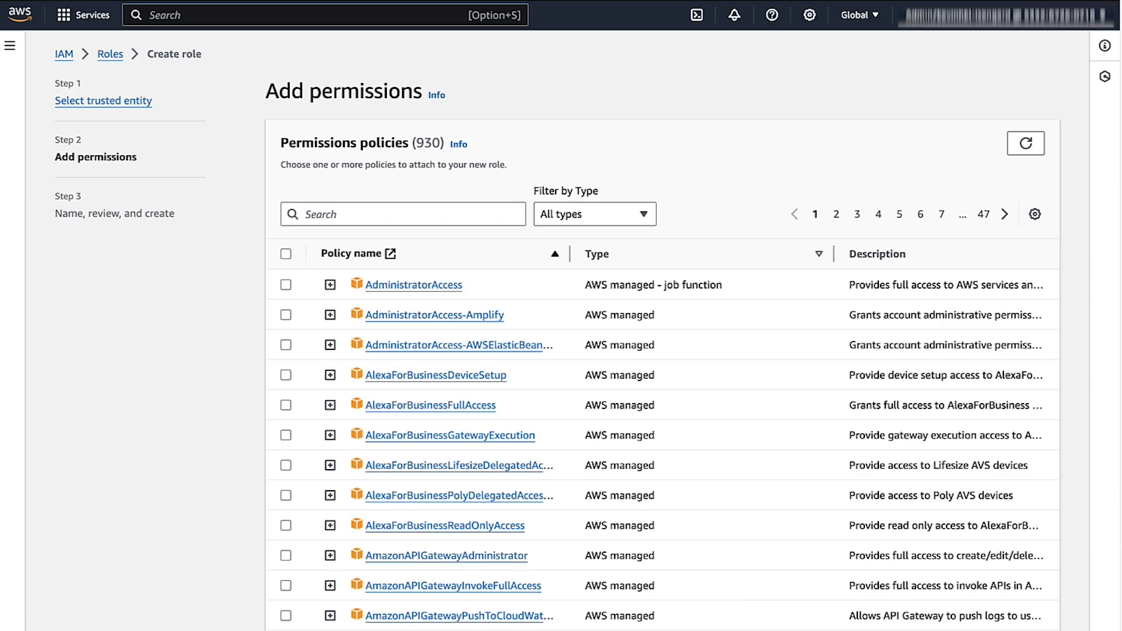
Attach mysql-policy, name the role mysql-role and create it
left_click(402, 213)
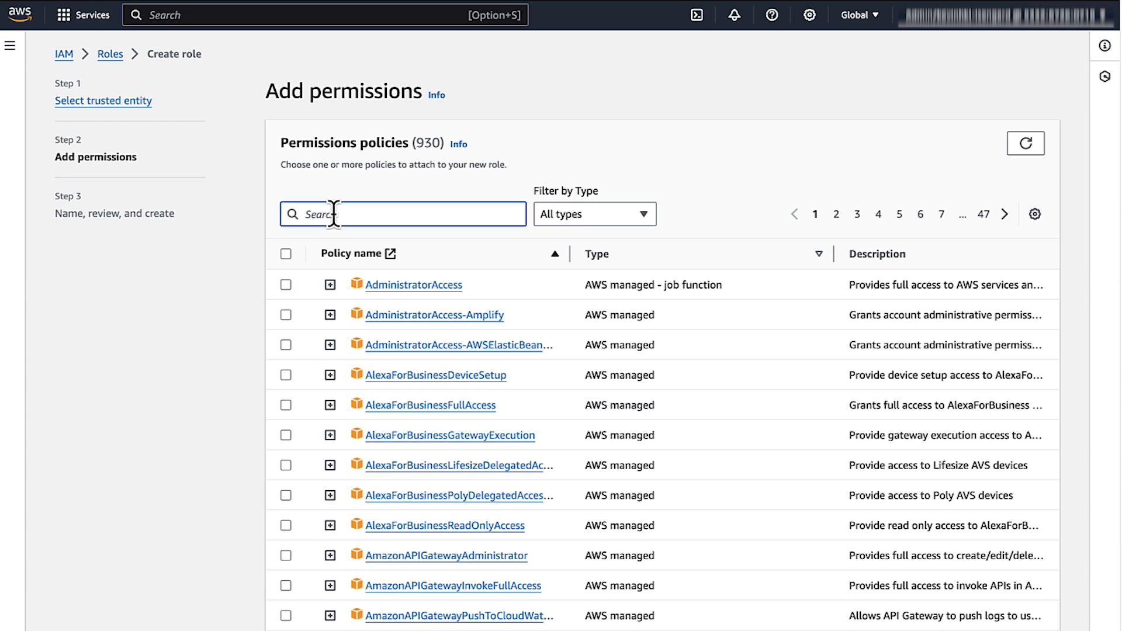
type("mys")
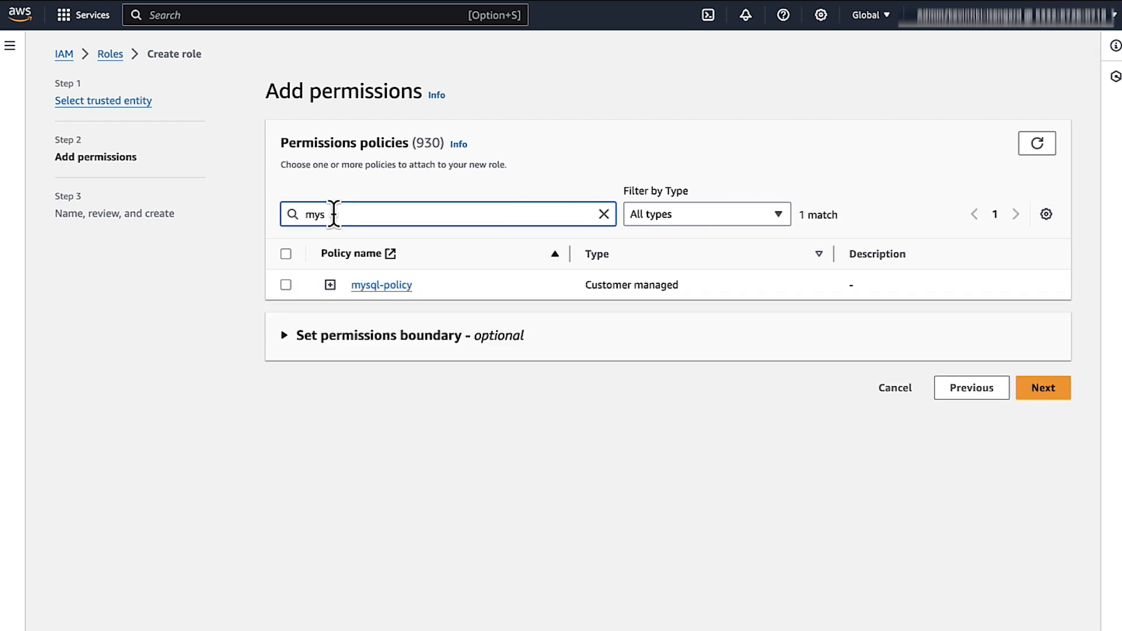
left_click(286, 284)
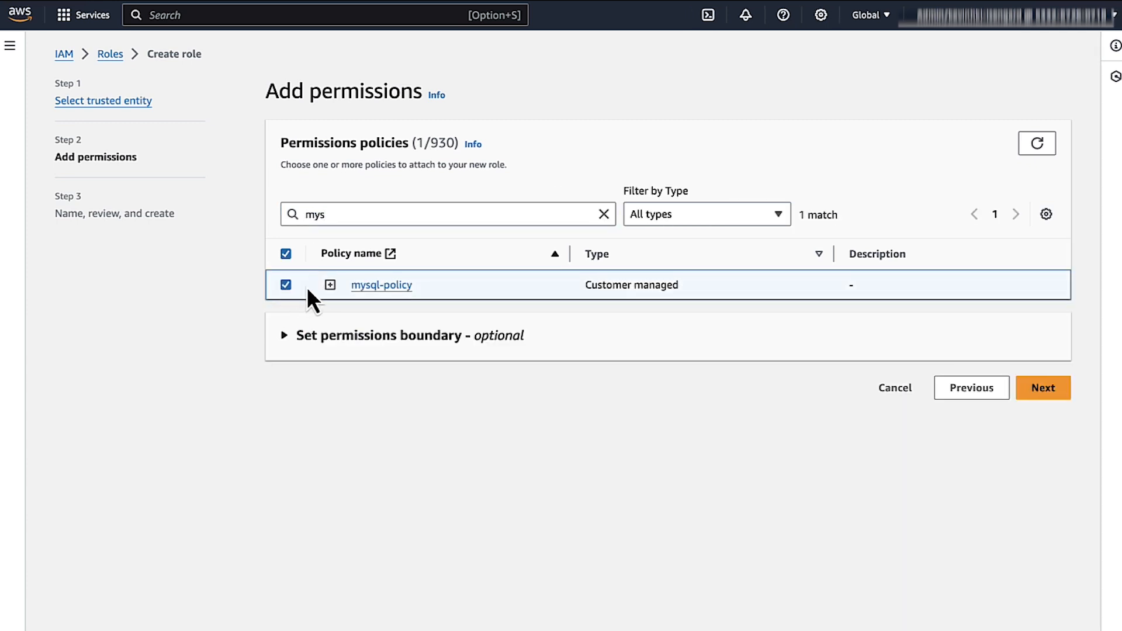
left_click(1041, 387)
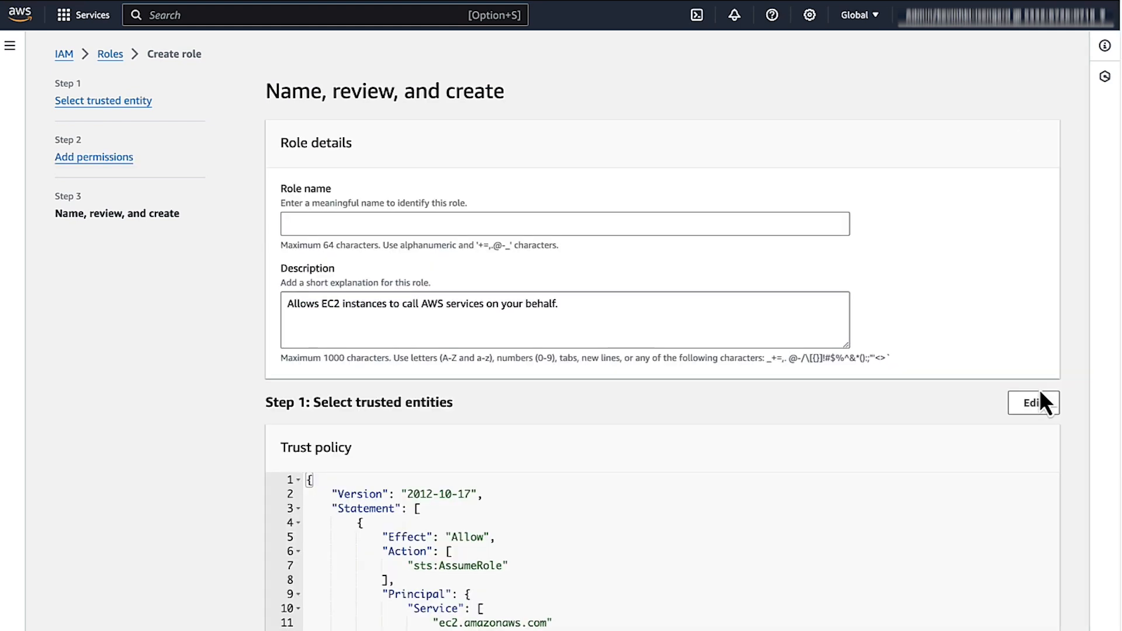
type("mysql")
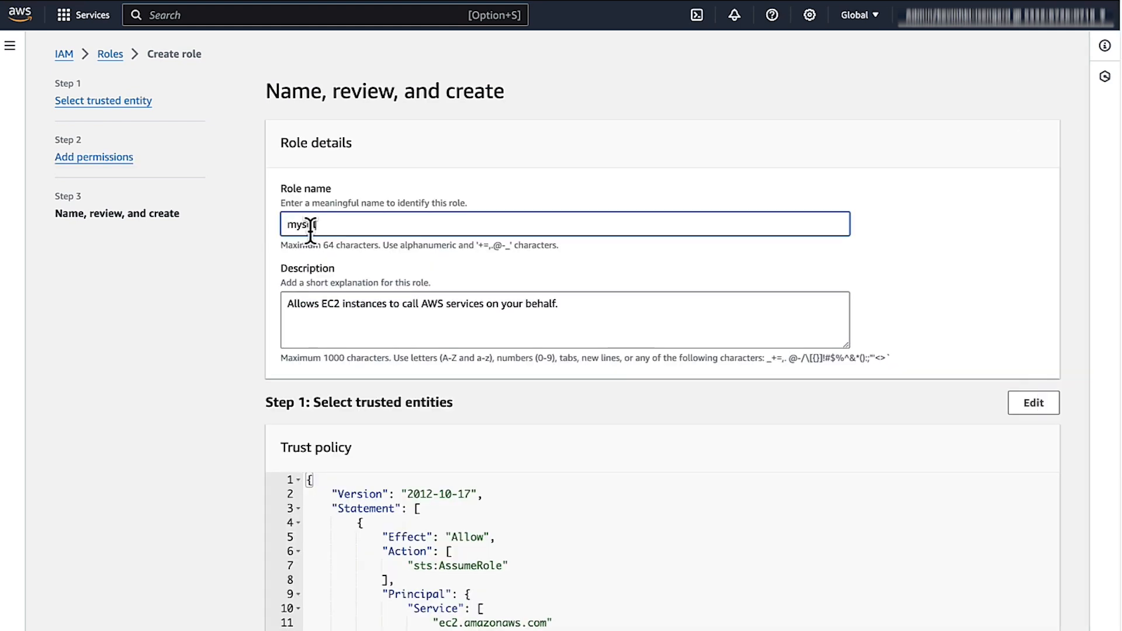
scroll("down", 3)
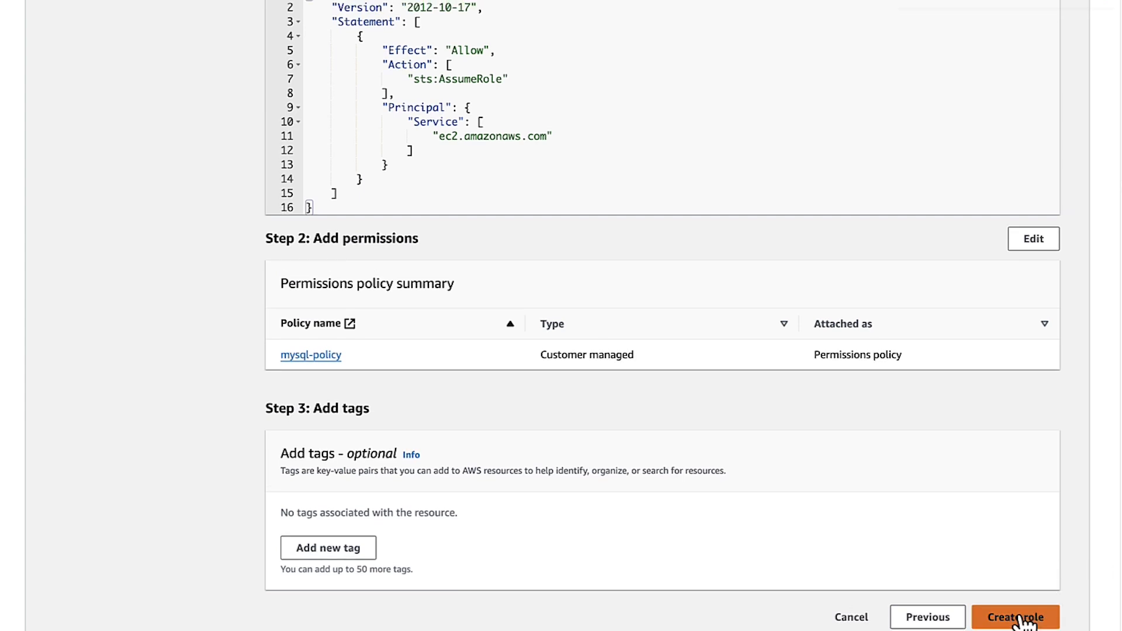
left_click(1016, 618)
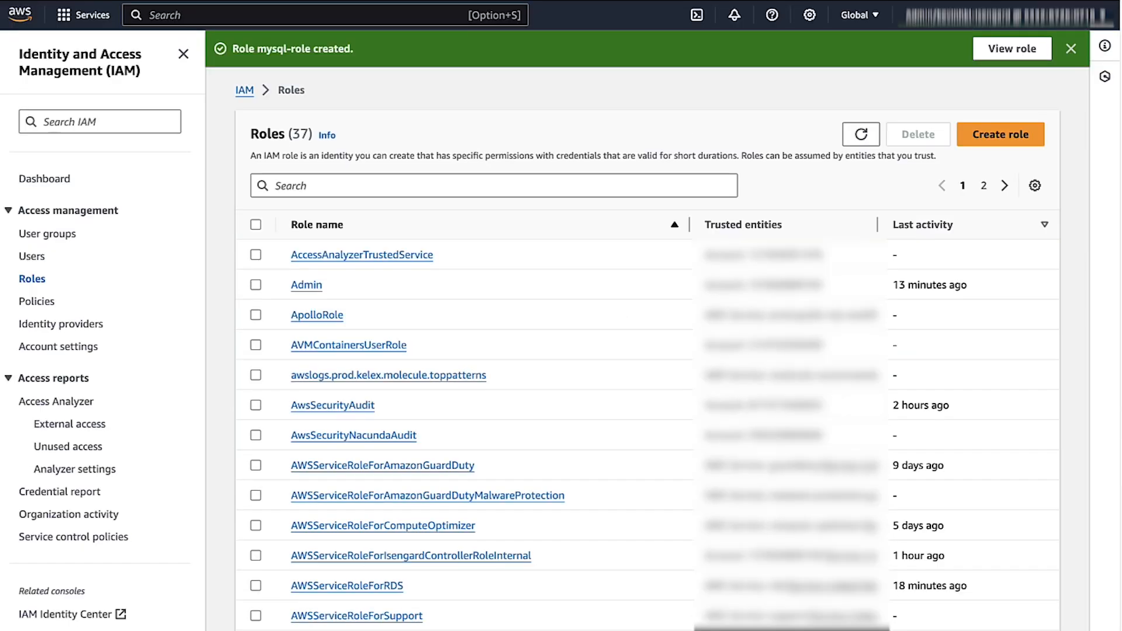
Search ec2 and select the running instance in the EC2 Instances list
type("e")
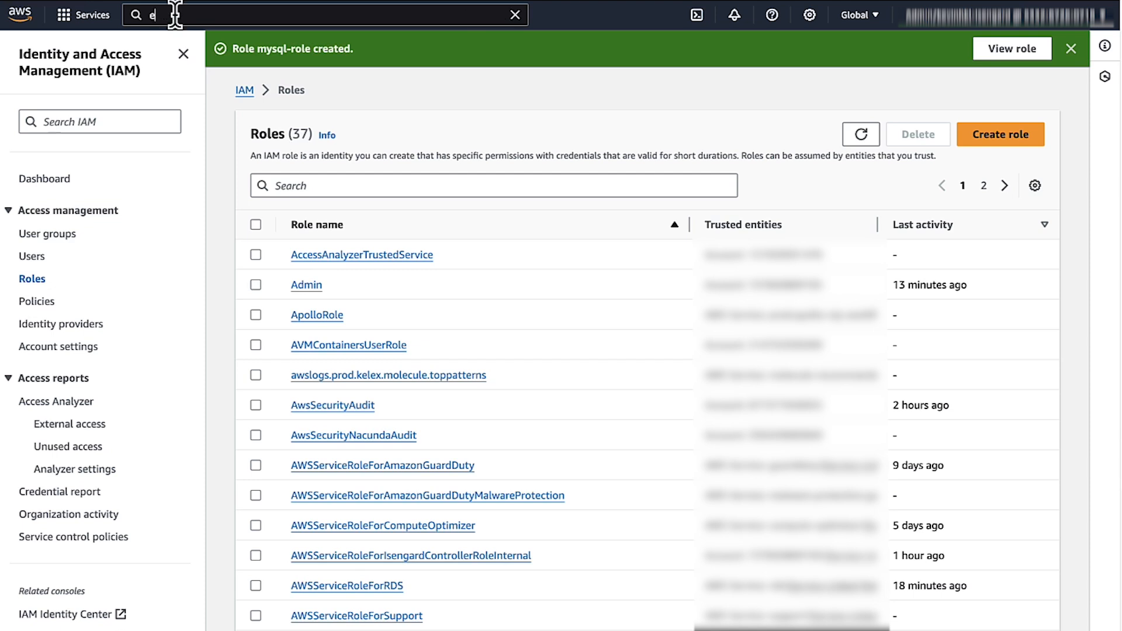
type("c2")
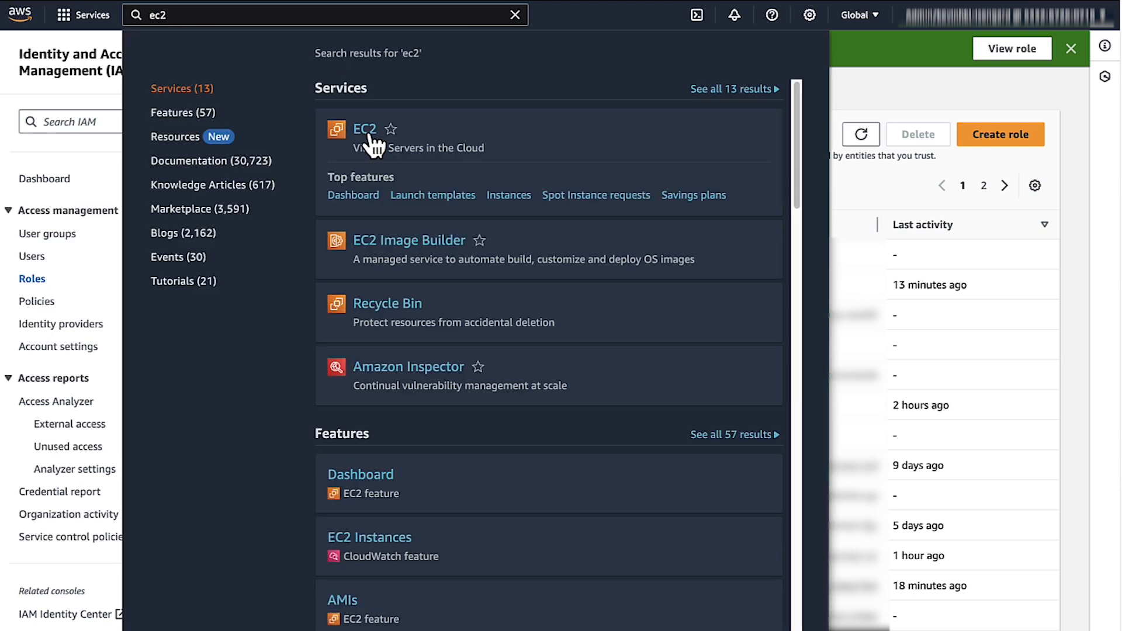
left_click(365, 130)
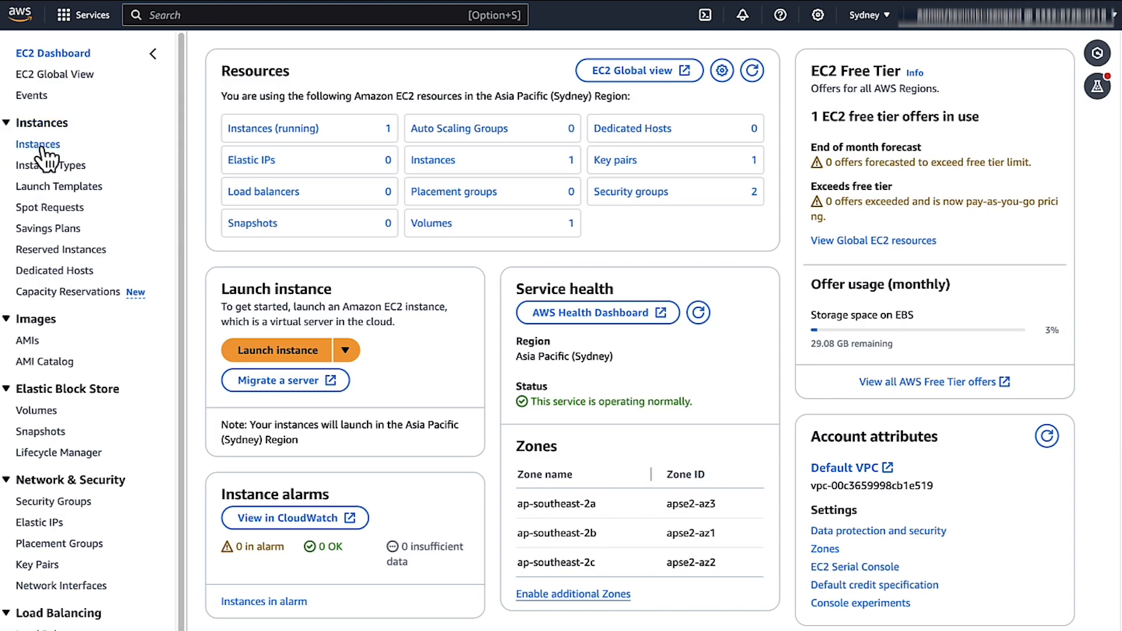
left_click(38, 144)
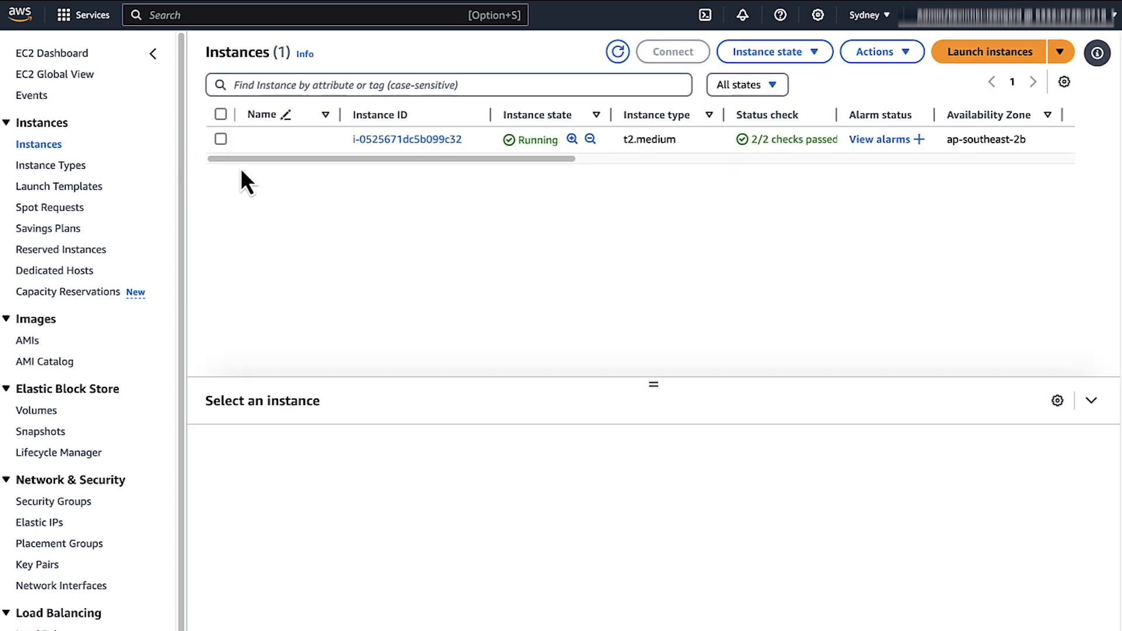
left_click(221, 140)
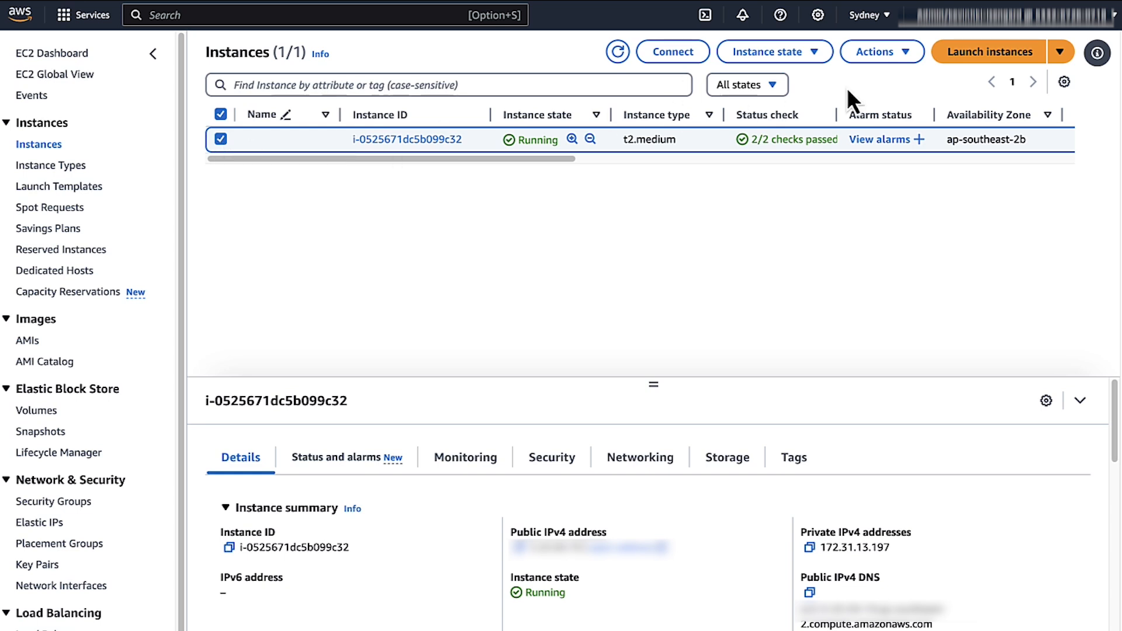
Via Actions > Security > Modify IAM role, set mysql-role and update the instance's role
left_click(879, 51)
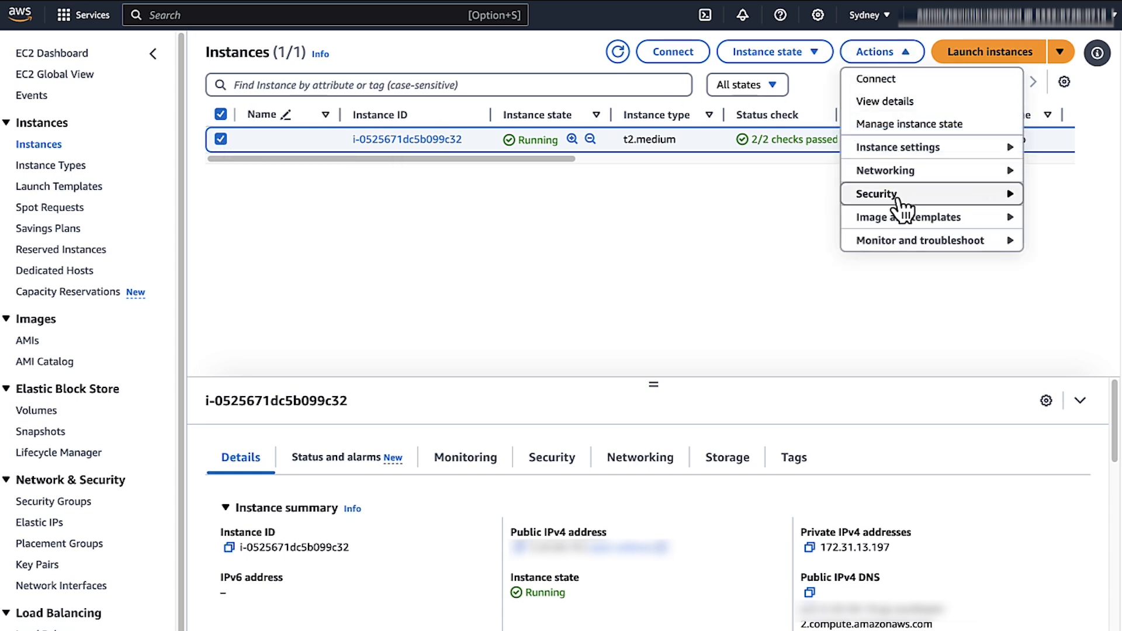
mouse_move(879, 194)
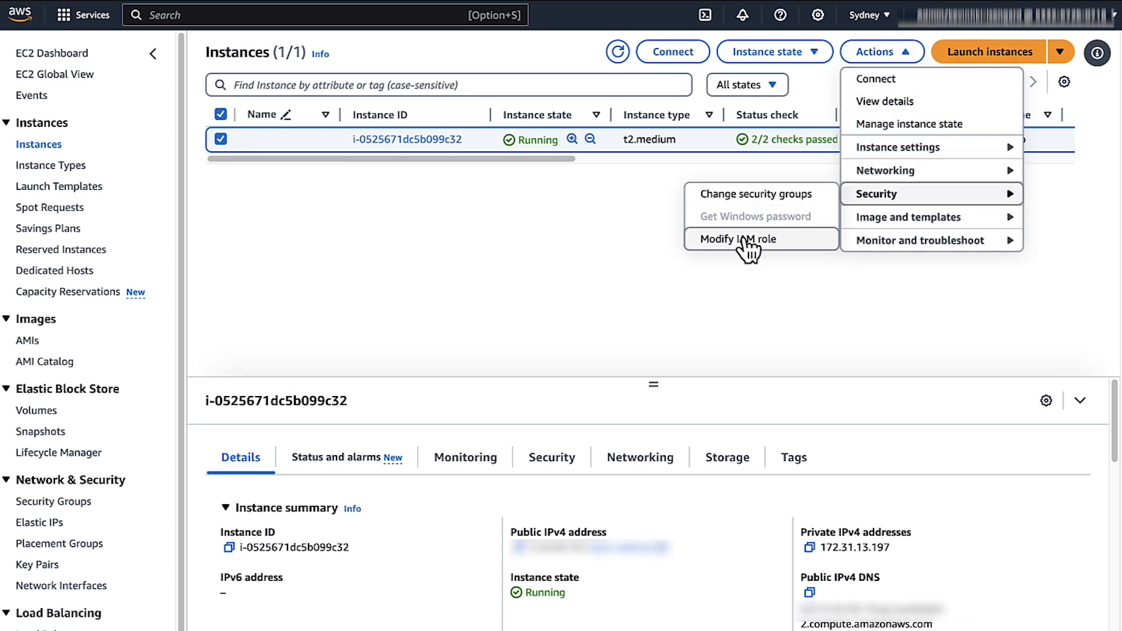
left_click(738, 238)
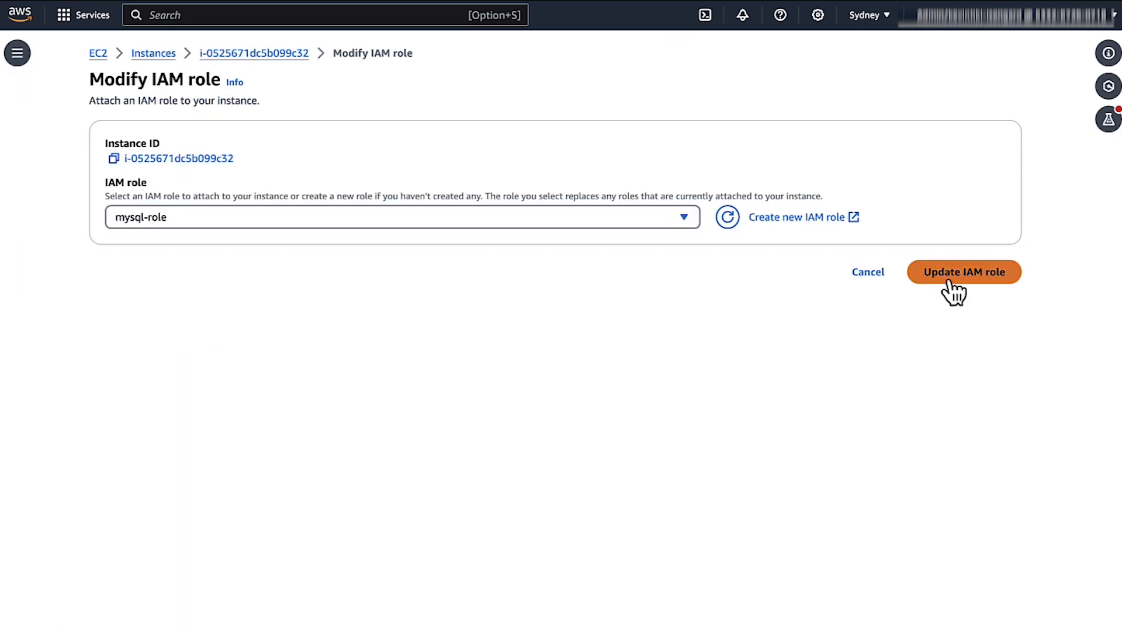
left_click(964, 272)
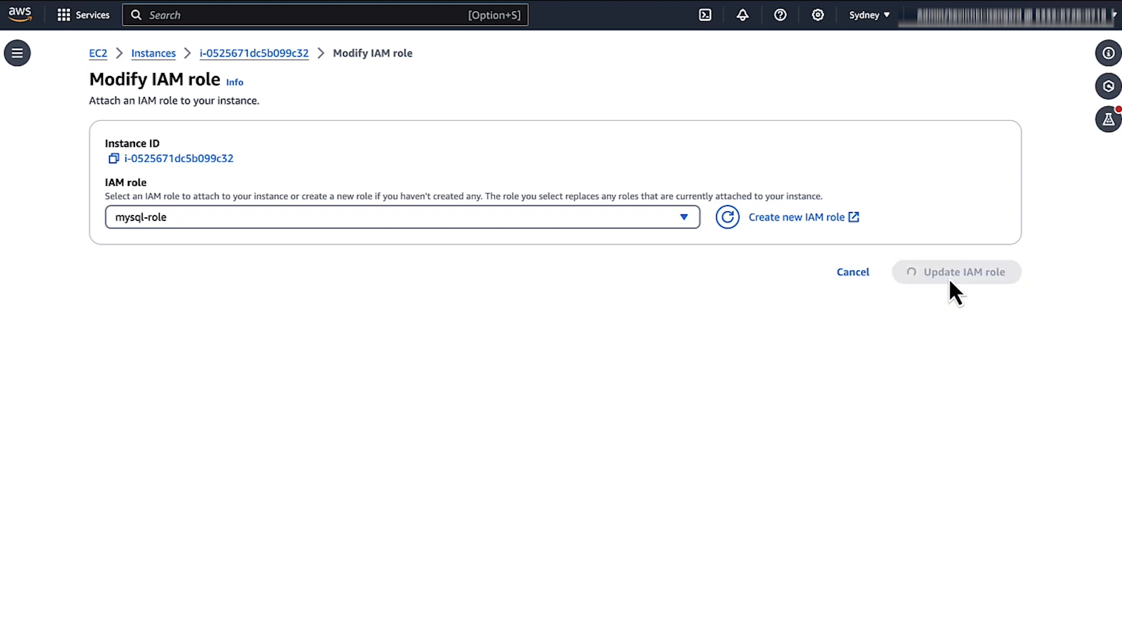
left_click(955, 272)
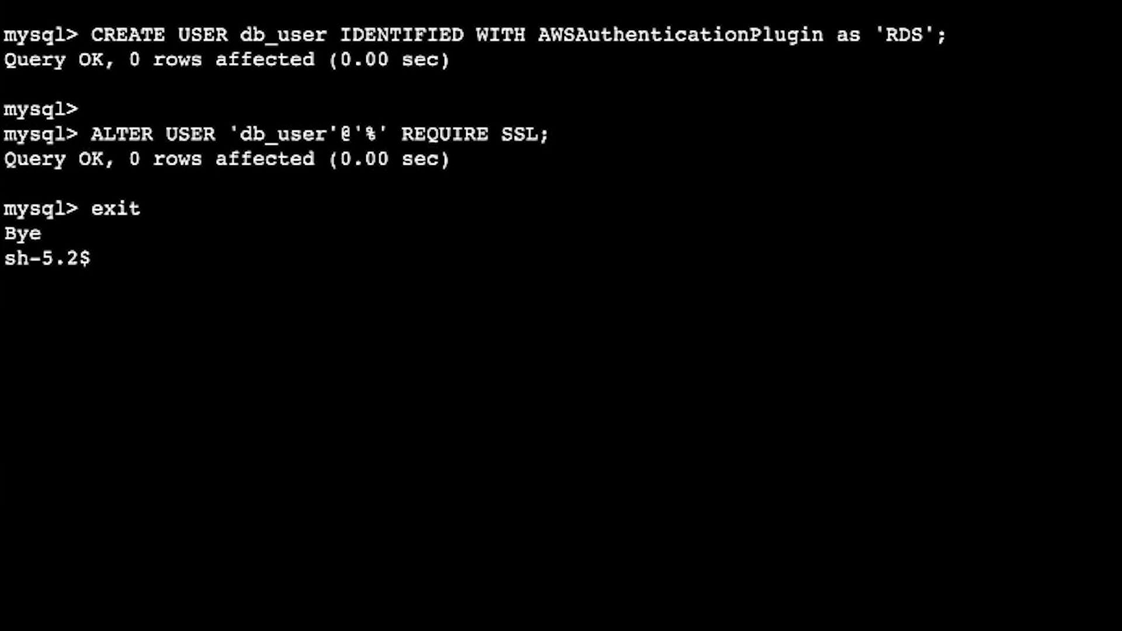
Run aws sts get-caller-identity to see which identity the instance shell uses
type("aws sts get-c")
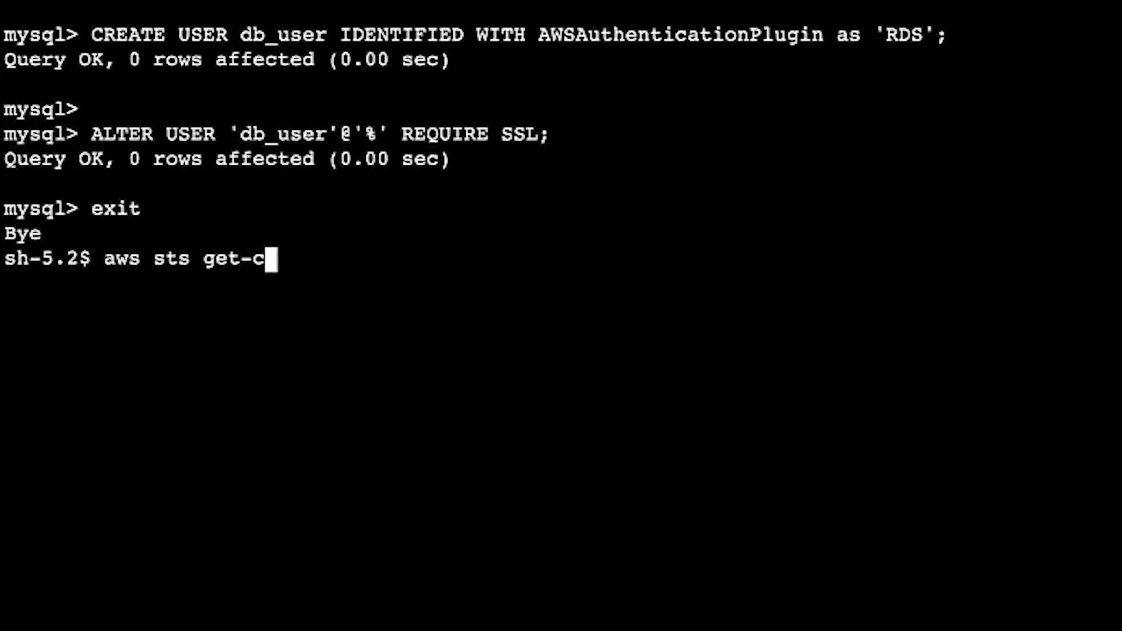
type("aller-identity")
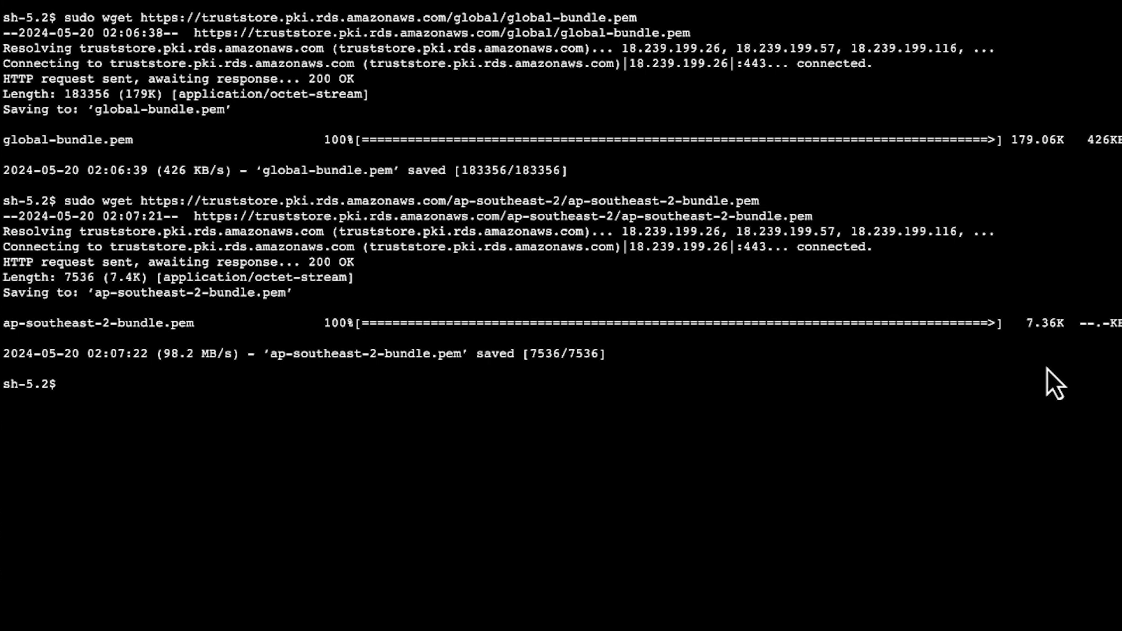
Set RDSHOST to database-1's ap-southeast-2 RDS endpoint
type("RDSHOST=\"database-1.cl4my4mkuusy.ap-southeast-2.rds.amazonaws.com\"")
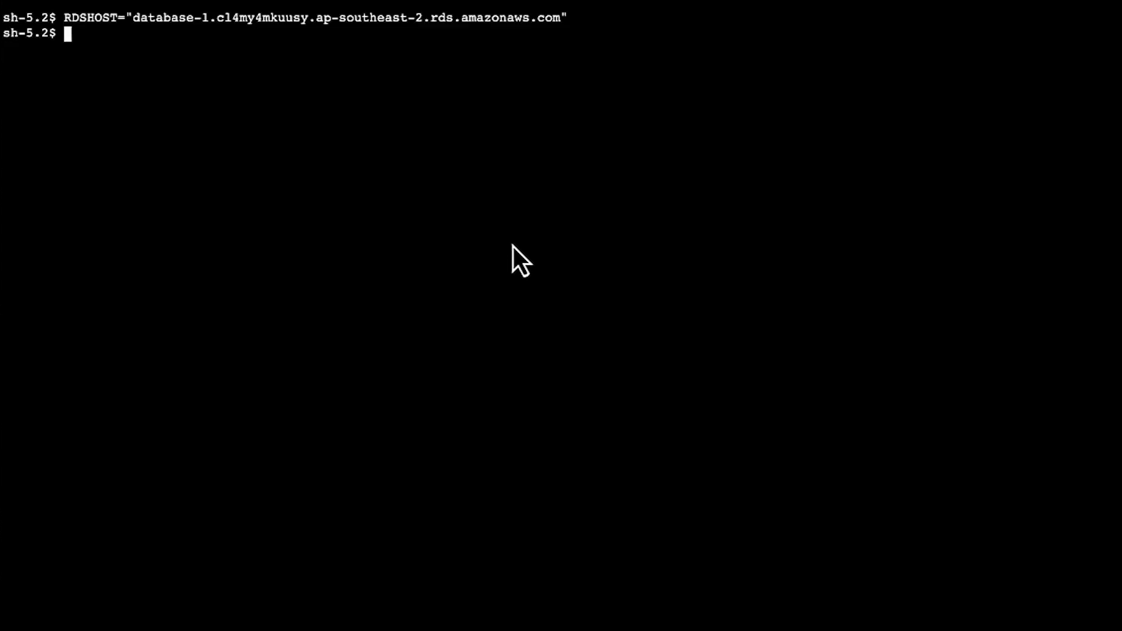
Generate a db_user auth TOKEN for $RDSHOST port 3306 and enter the mysql login using global-bundle.pem
type("TOKEN=\"$(aws rds generate-db-auth-token --hostname $RDSHOST --port 3306 --region ap-southeast-2 --username db_user)\"")
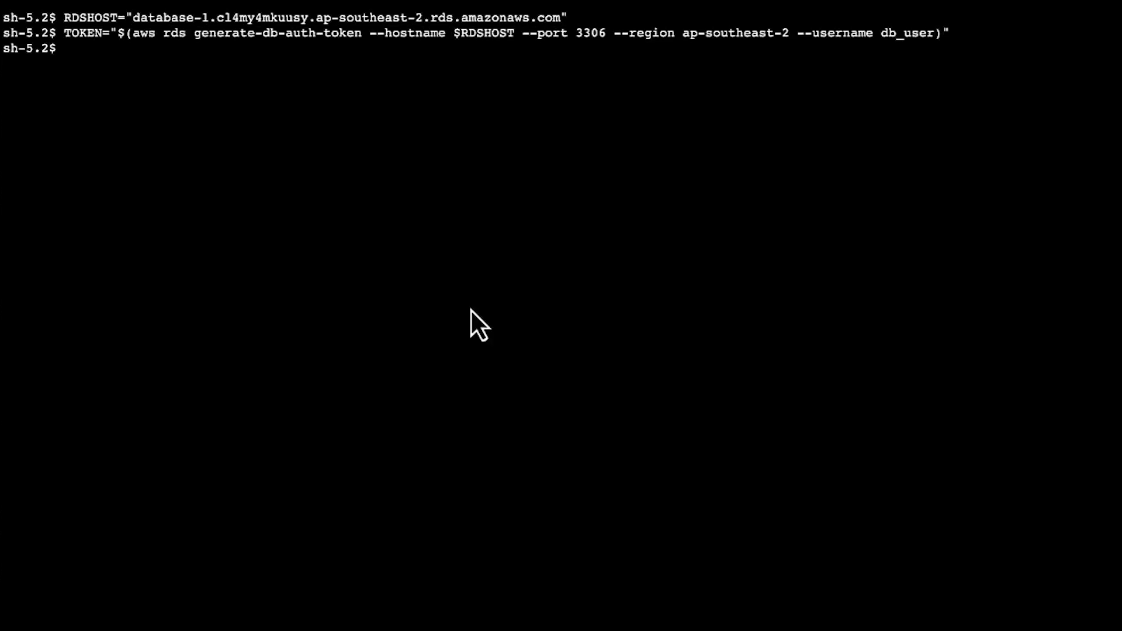
type("mysql --host=$RDSHOST --port=3306 --ssl-ca=/usr/bin/global-bundle.pem --enable-cleartext-plugin --user=db_user --password=$TOKEN")
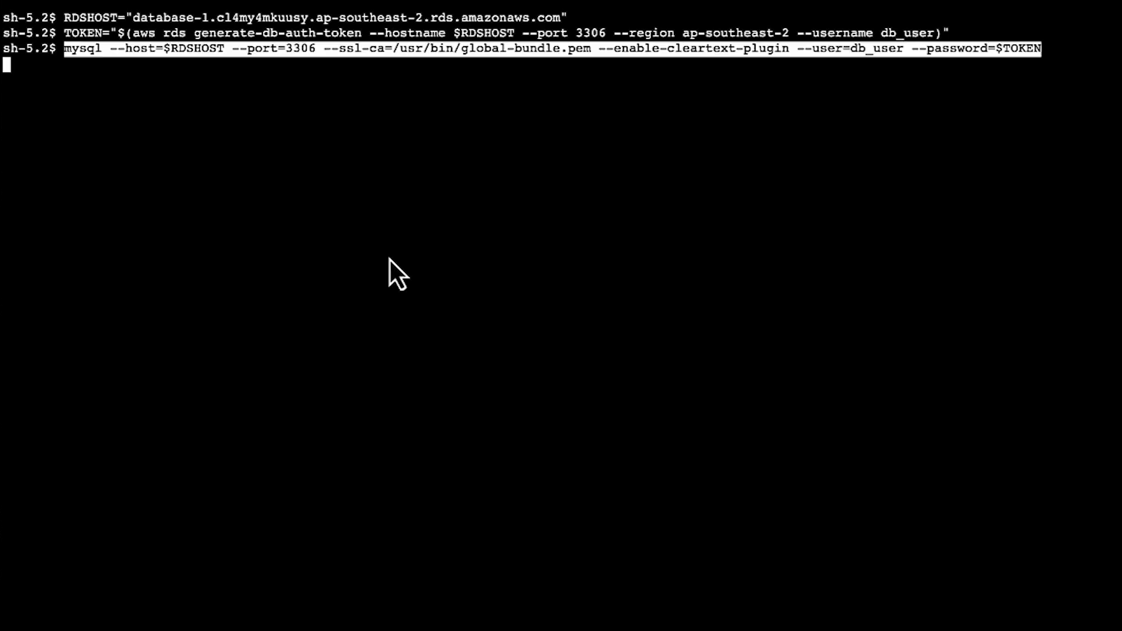
Log in as db_user over global-bundle TLS, exit, then enter the login using ap-southeast-2-bundle.pem
key("Return")
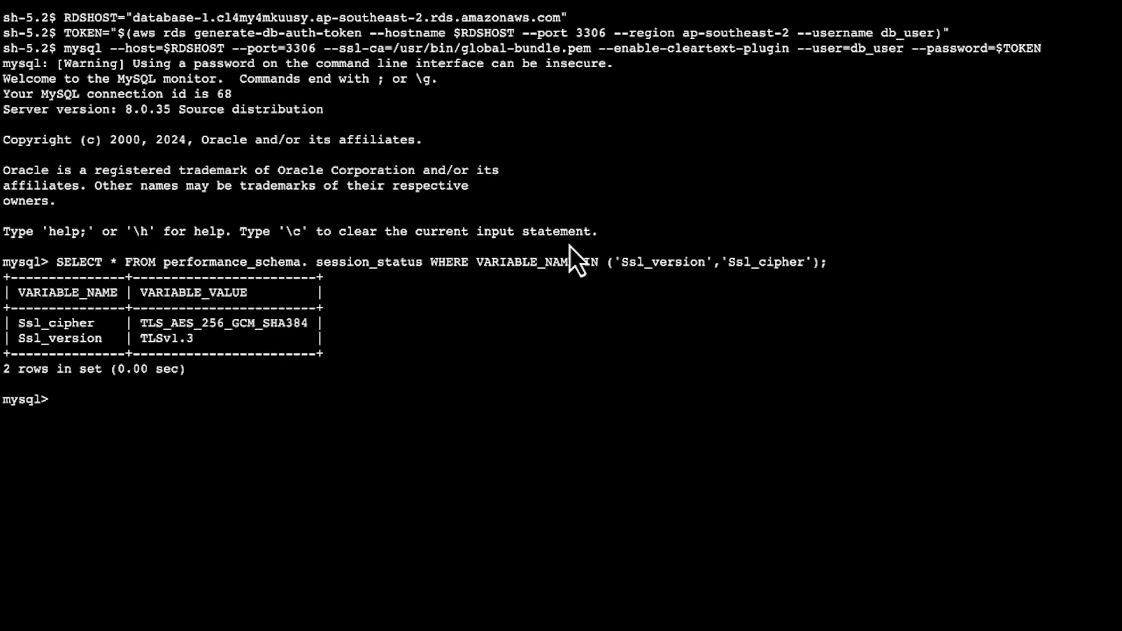
type("exit")
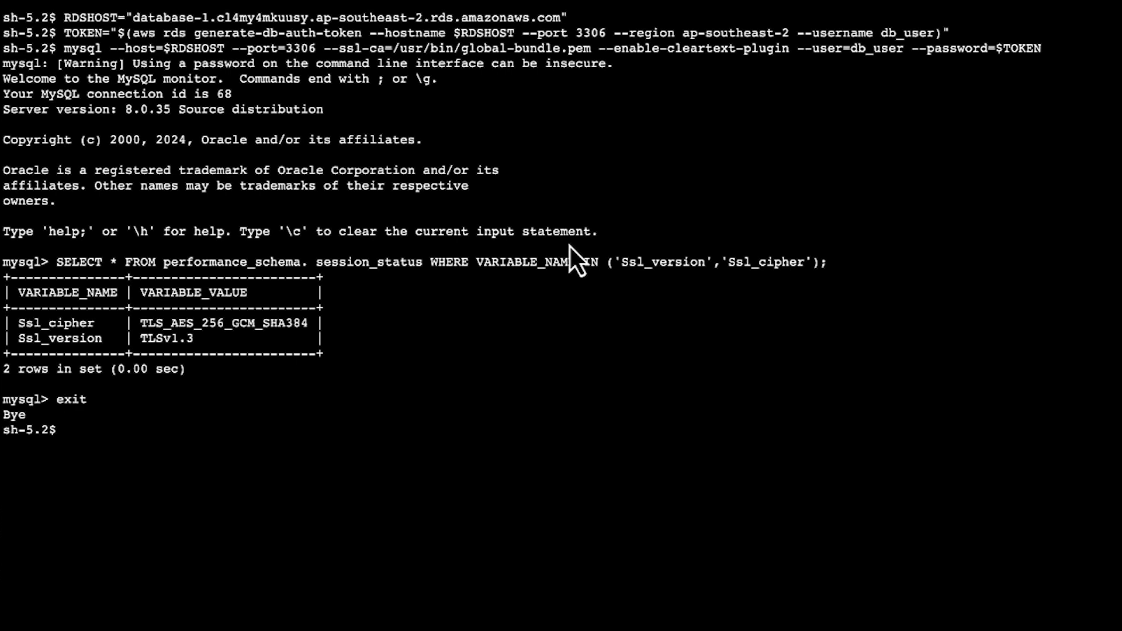
type("mysql --host=$RDSHOST --port=3306 --ssl-ca=/usr/bin/ap-southeast-2-bundle.pem --enable-cleartext-plugin --user=db_user --password=$TOKEN")
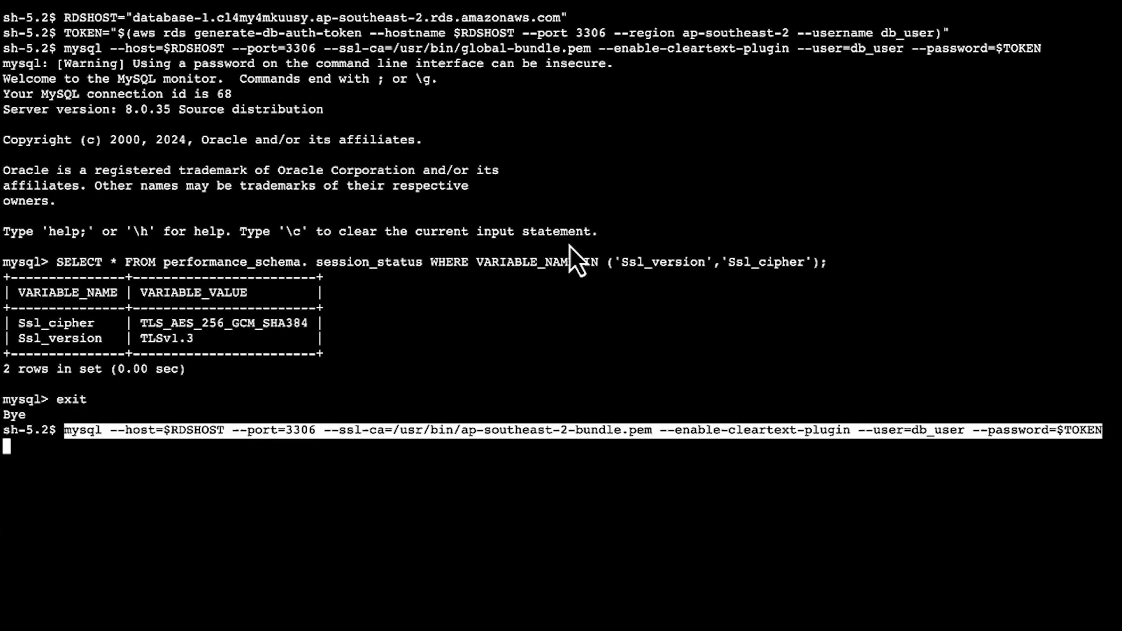